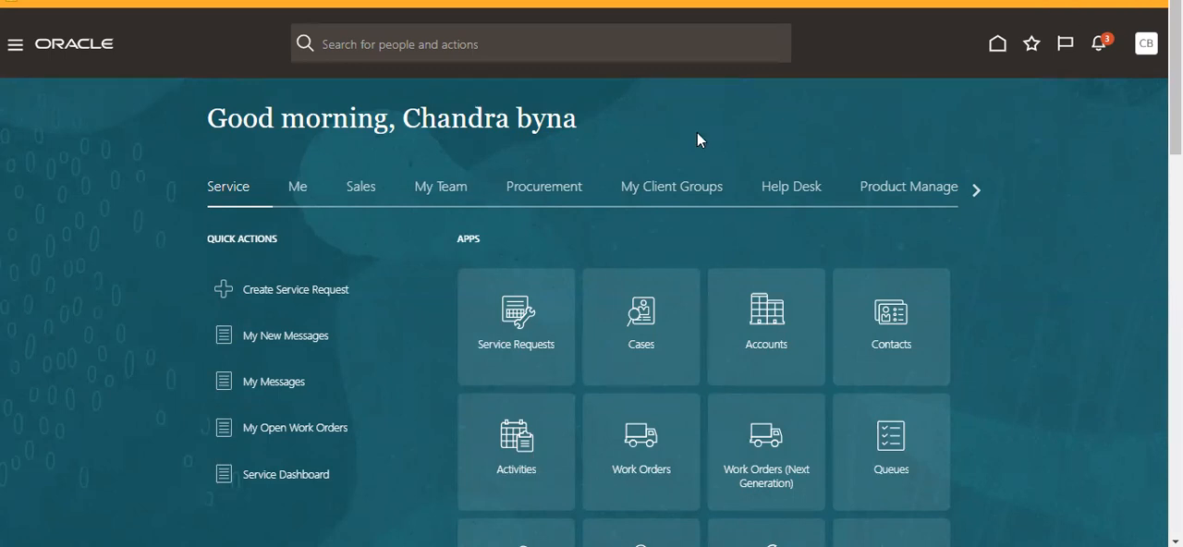
mouse_move(558, 192)
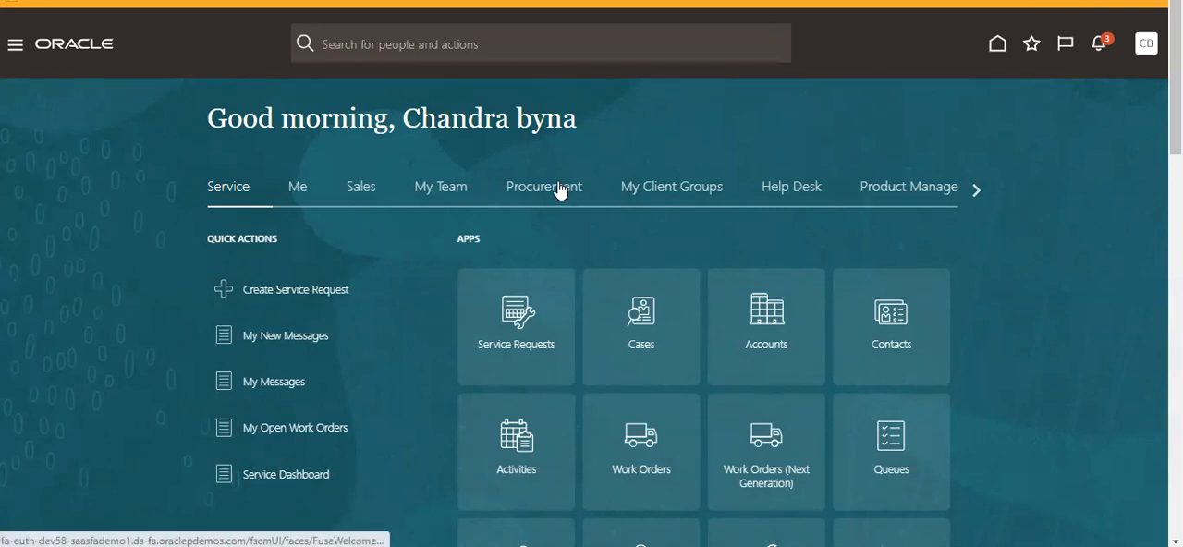
Step: Show the Procurement area with its quick actions and apps on the home page
left_click(543, 185)
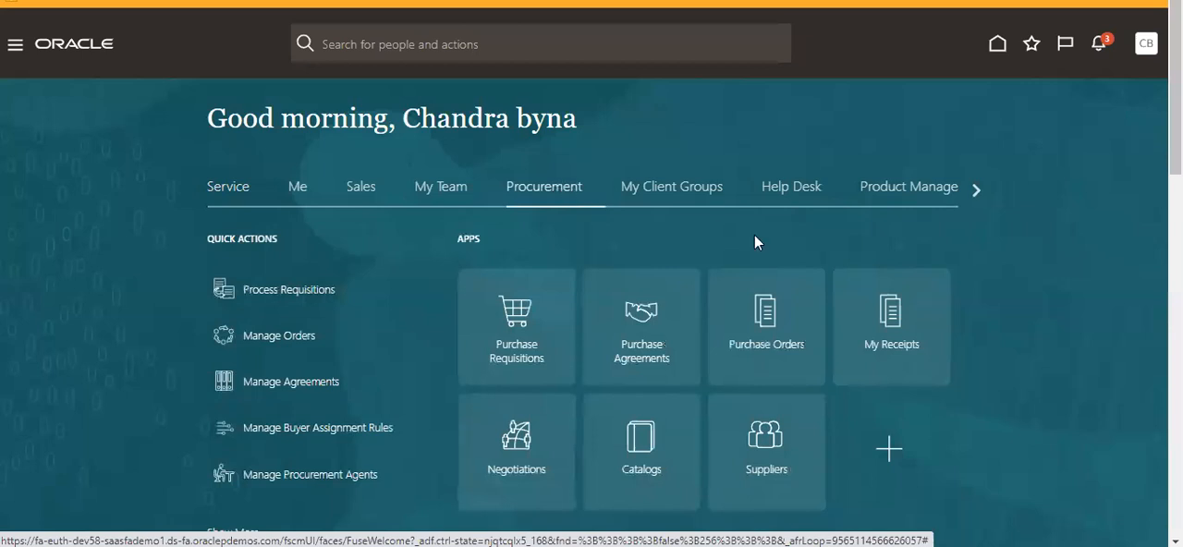
mouse_move(769, 340)
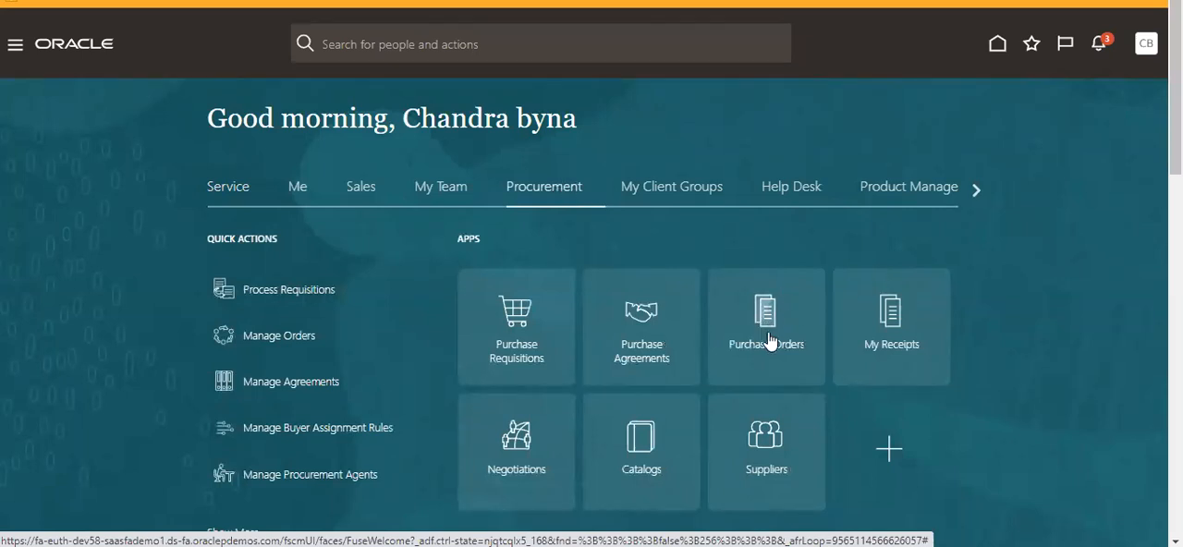
mouse_move(780, 351)
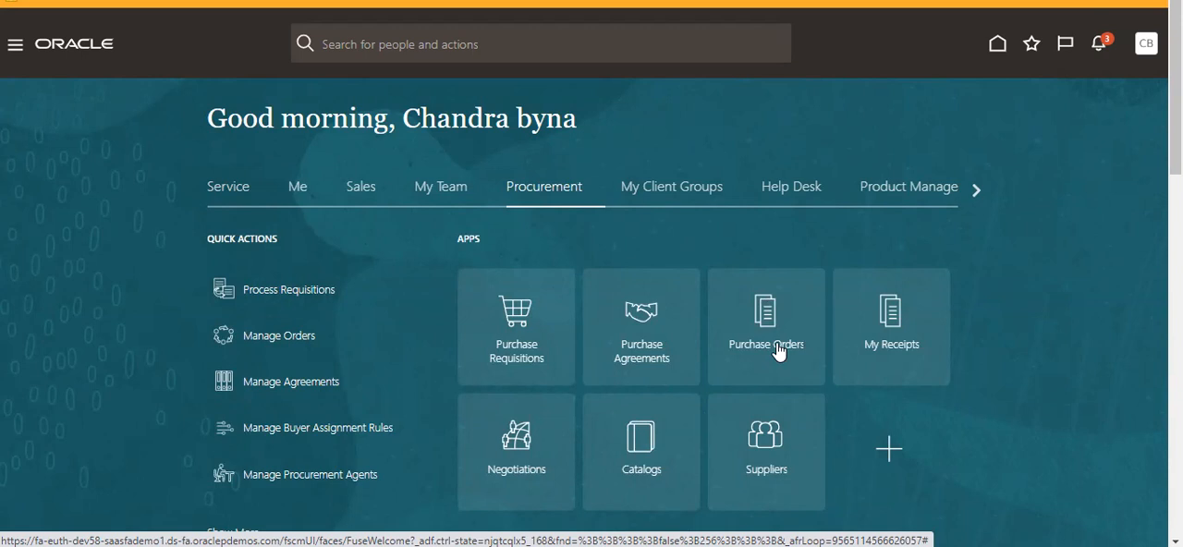
Step: Go to the Purchase Orders work area and reveal its tasks list of order and agreement actions
left_click(765, 325)
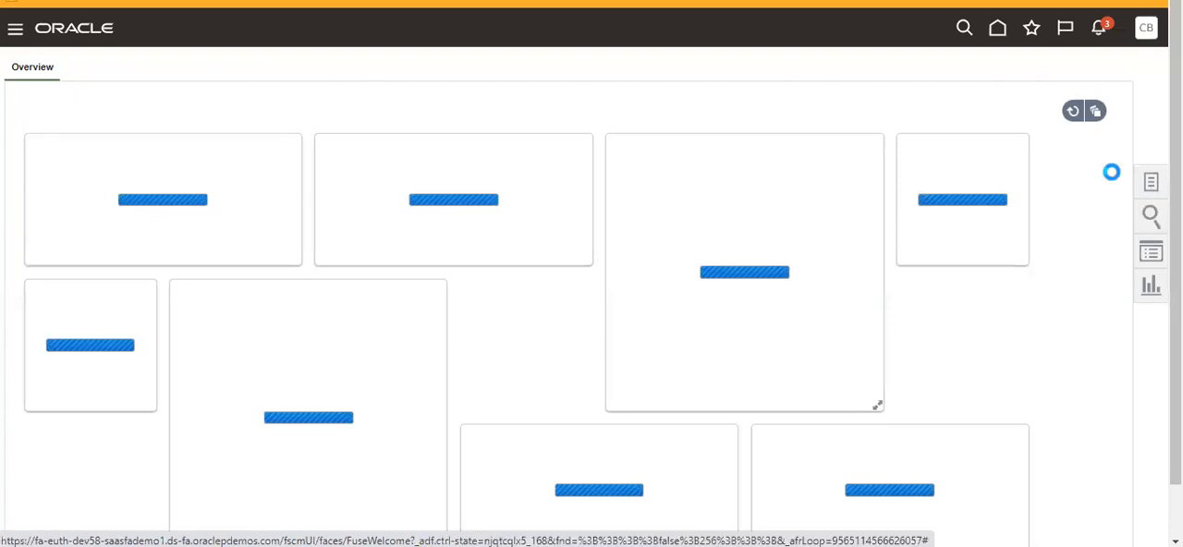
mouse_move(1150, 179)
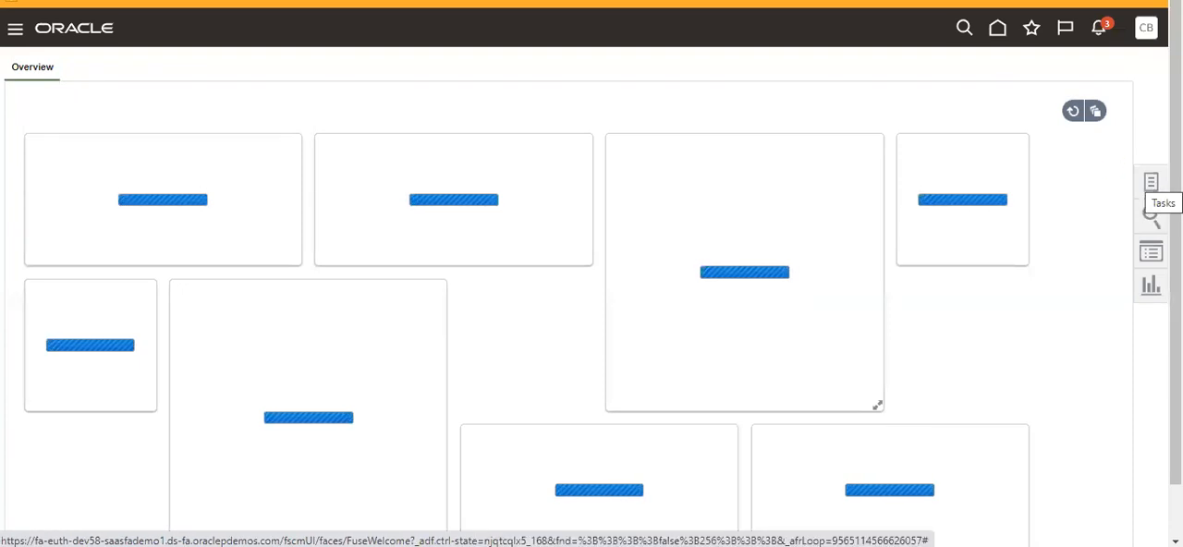
left_click(1150, 179)
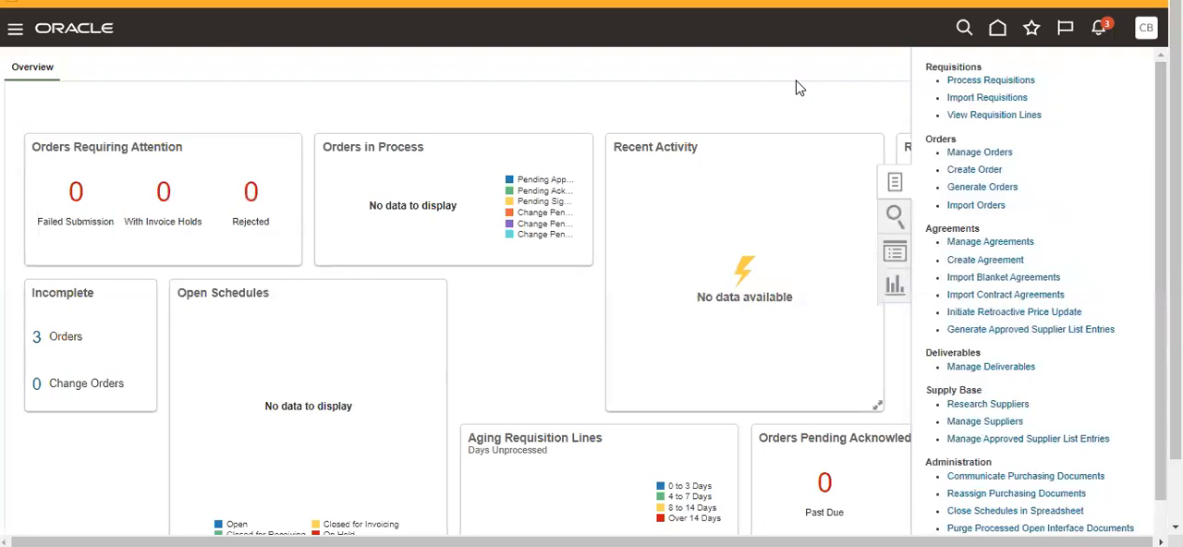
mouse_move(1024, 222)
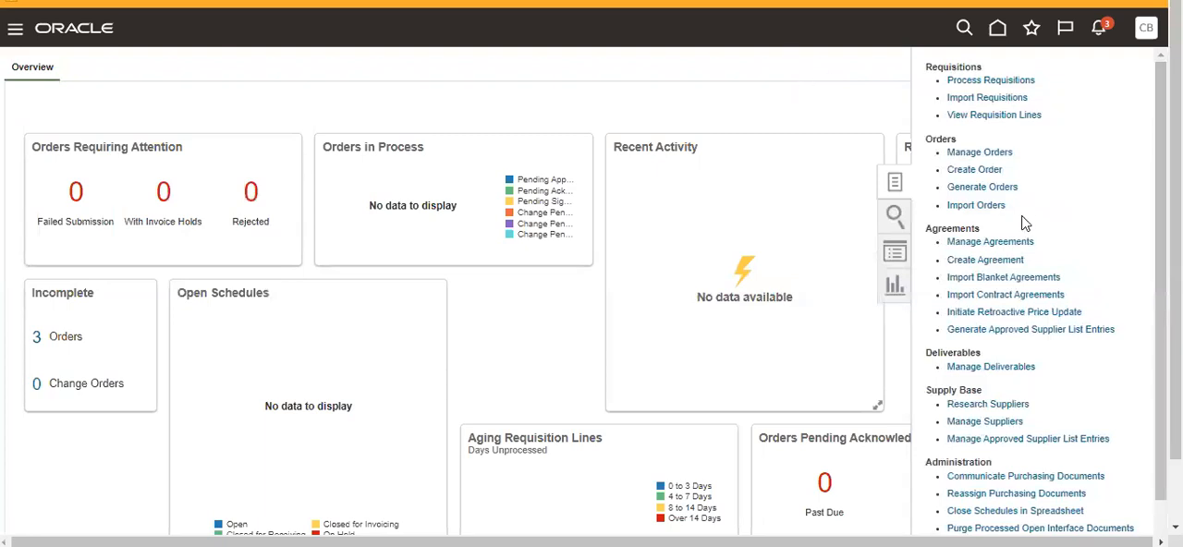
mouse_move(980, 152)
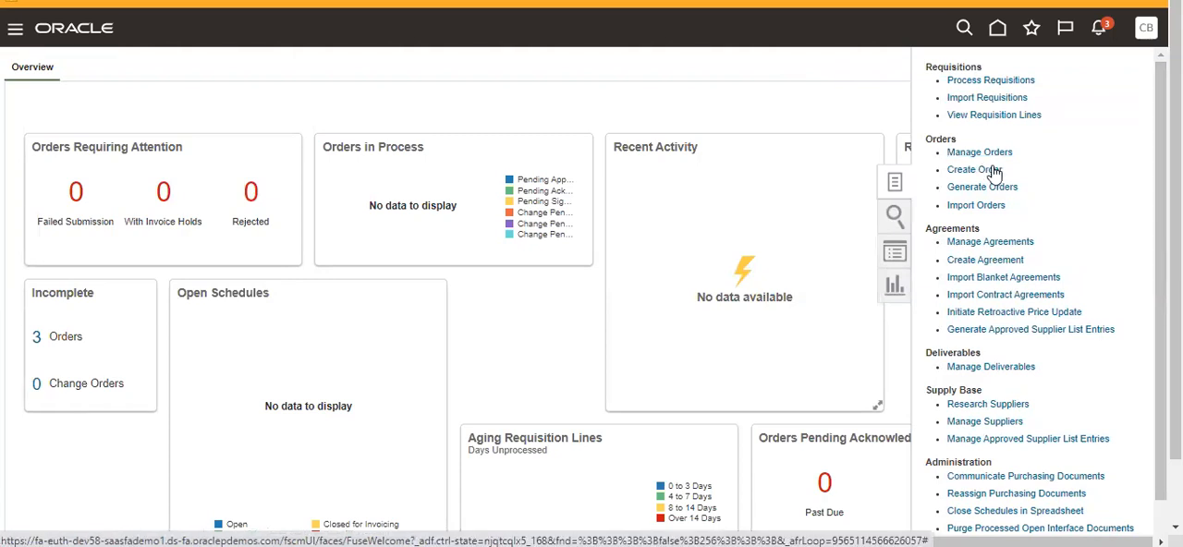
mouse_move(989, 259)
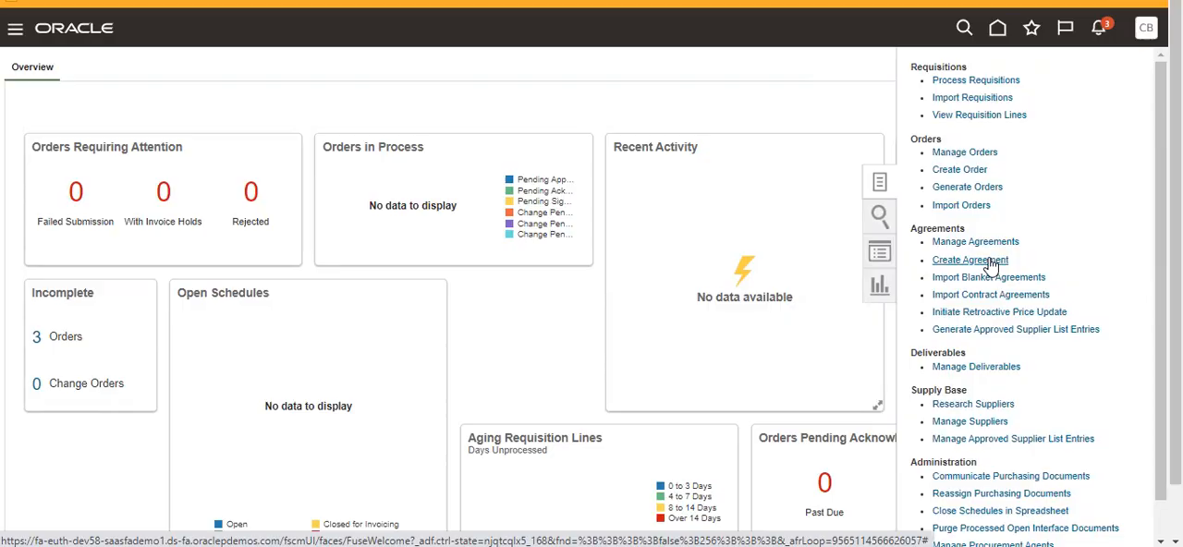
Step: Start a new Blanket Purchase Agreement and choose supplier T Test Supplier
left_click(968, 259)
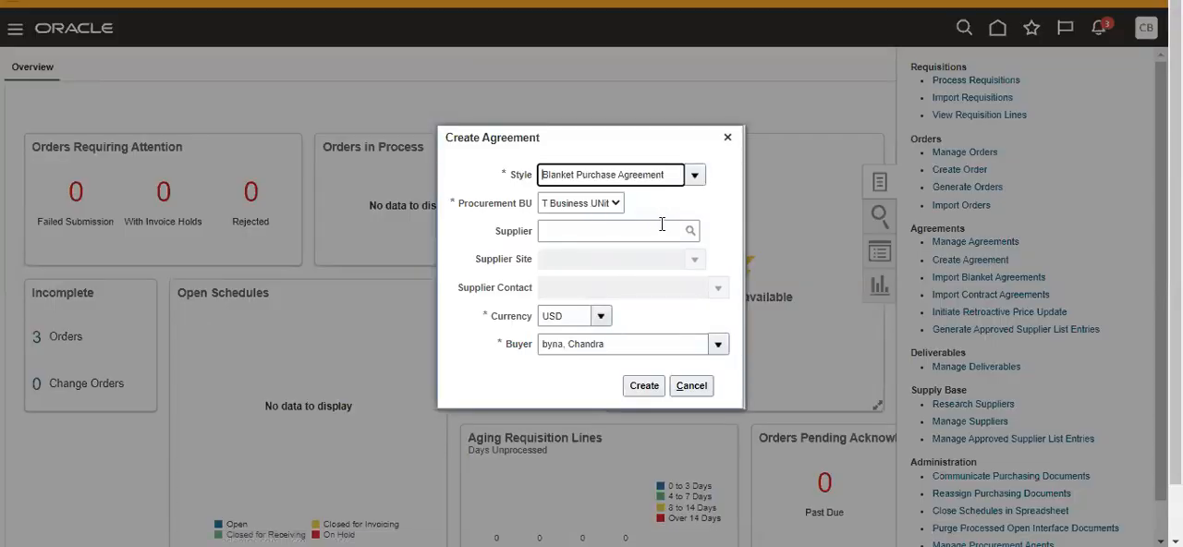
type("1")
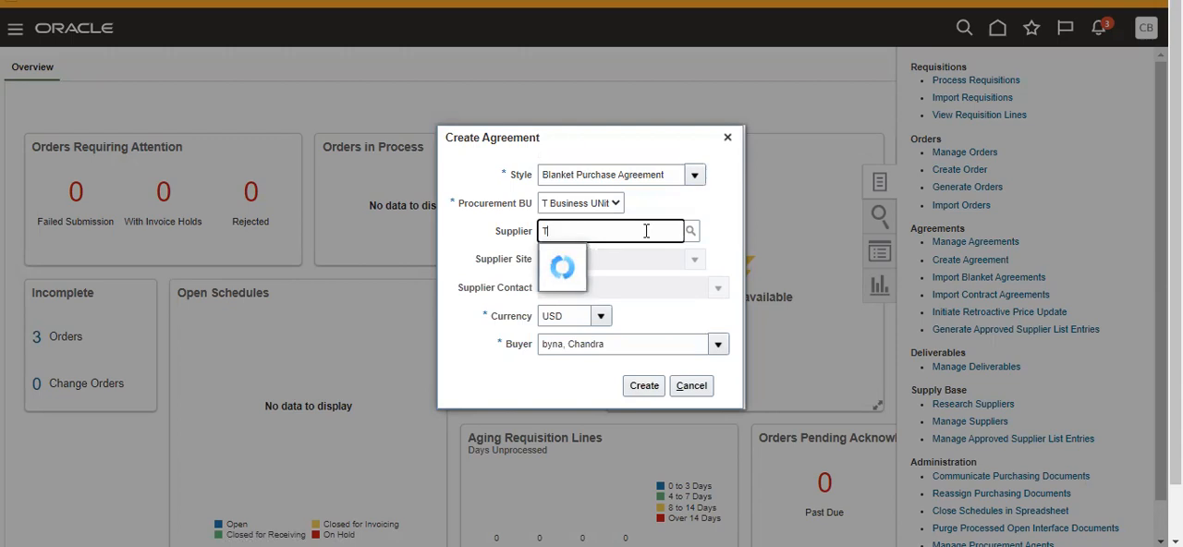
type("T")
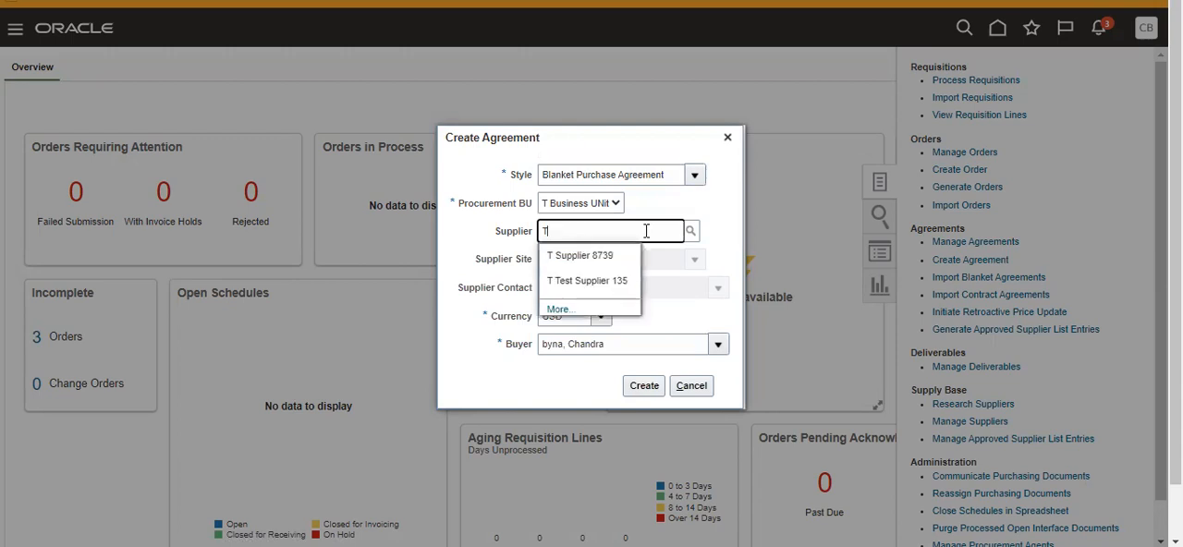
mouse_move(621, 270)
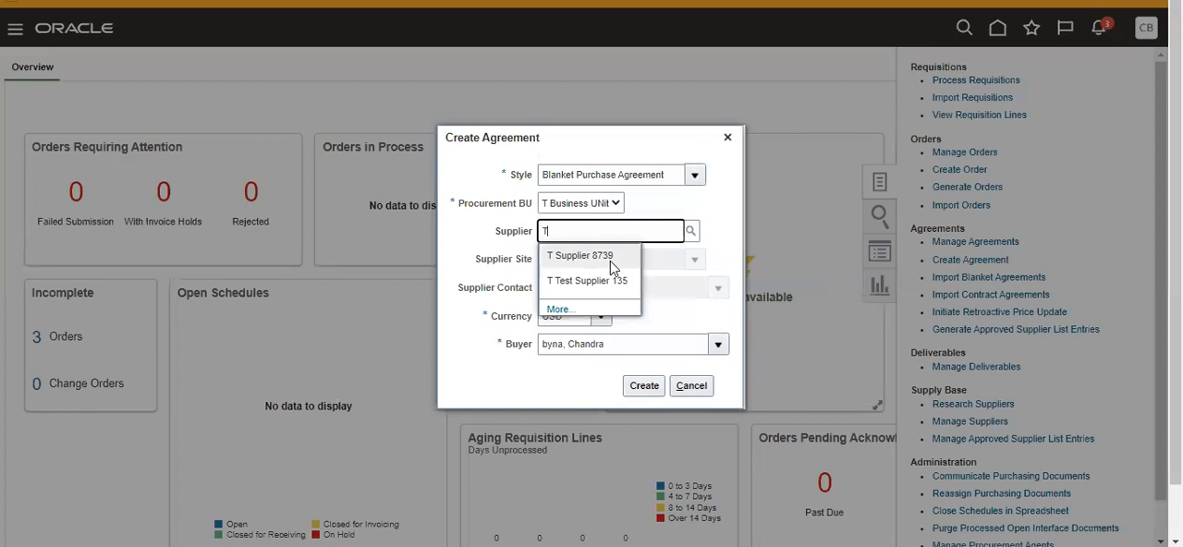
left_click(577, 255)
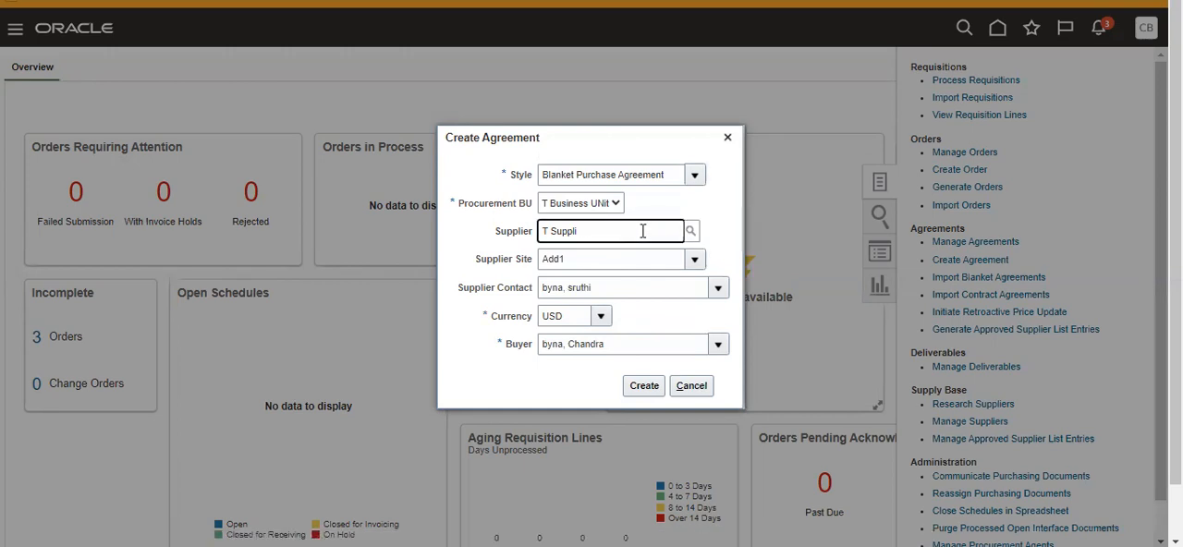
Step: Set site T Add1 and contact Com. XYZ, then submit the Create Agreement dialog
type("Test")
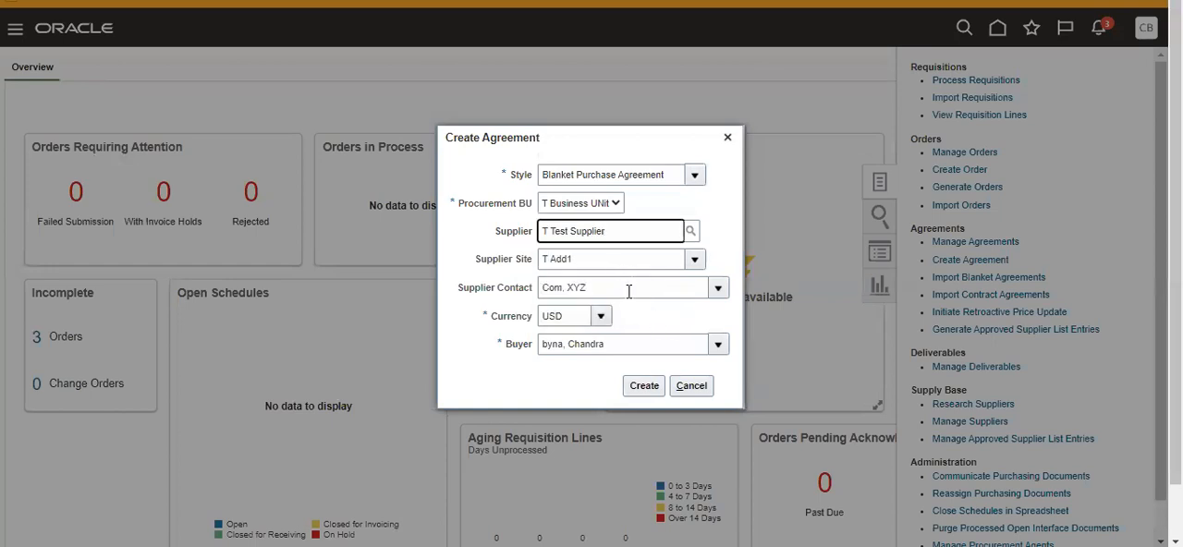
mouse_move(466, 296)
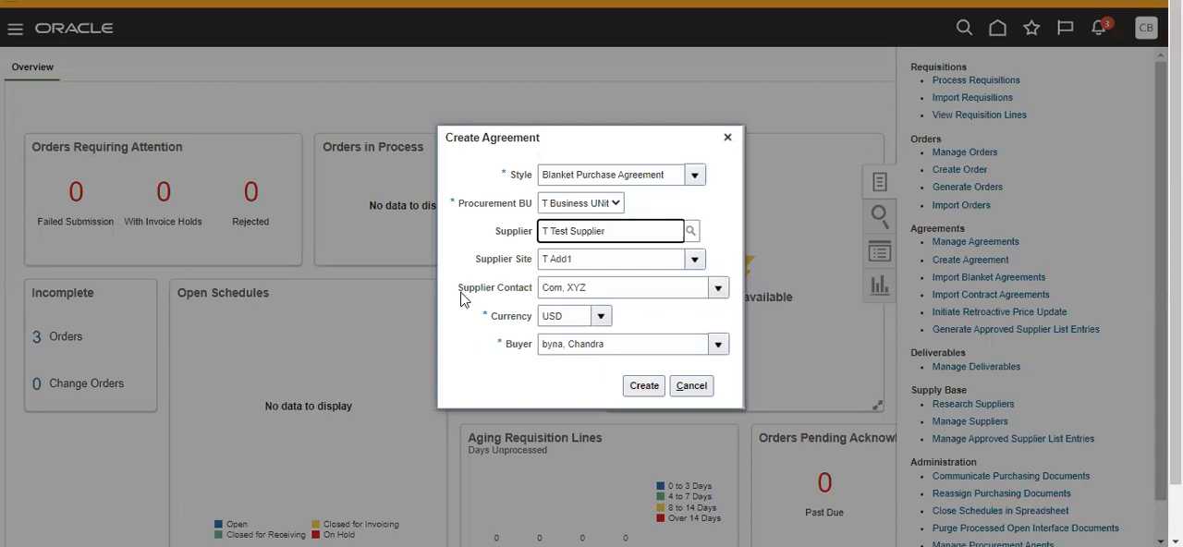
double_click(496, 288)
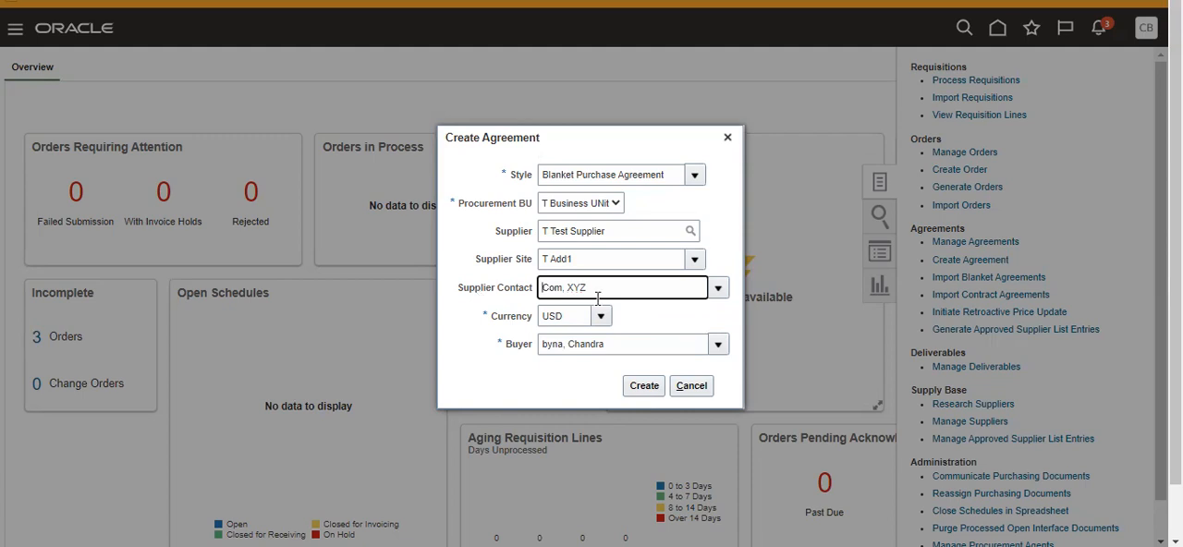
left_click(643, 384)
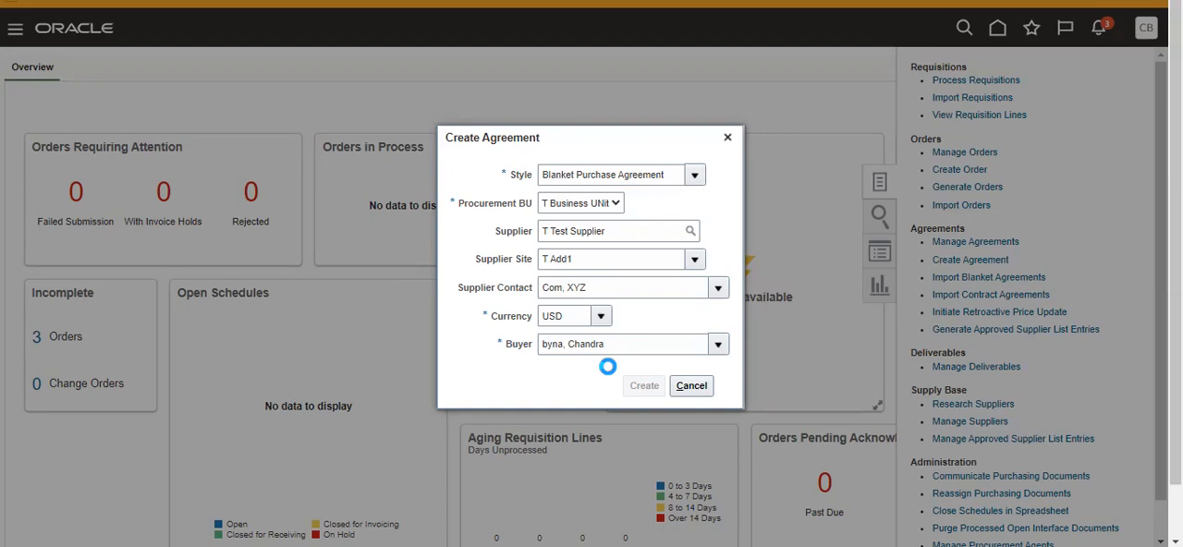
Step: Create blanket purchase agreement 4 and move down to its empty Lines section
left_click(644, 384)
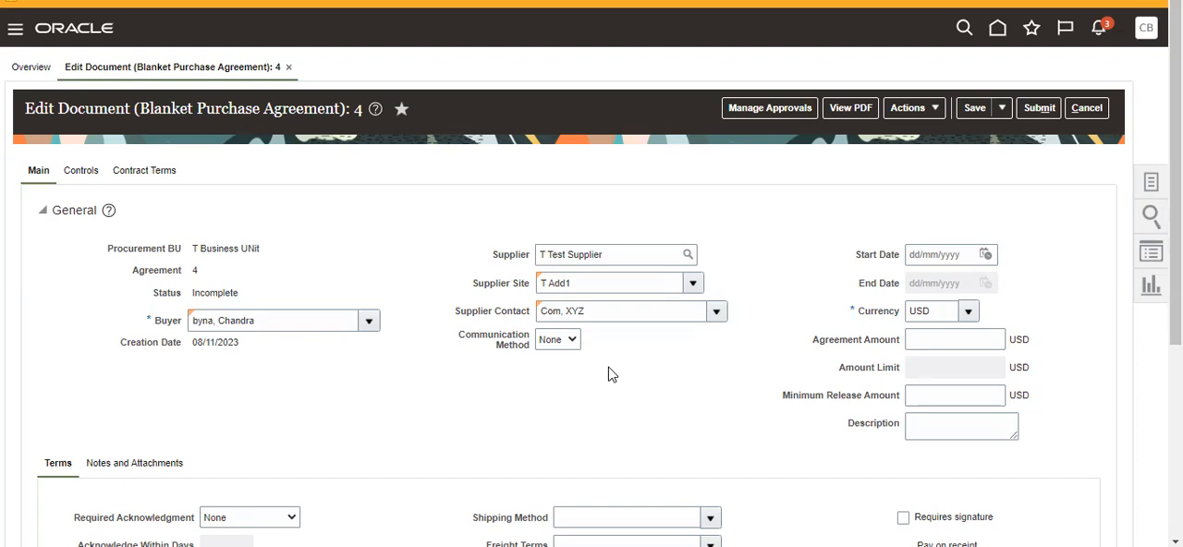
mouse_move(910, 302)
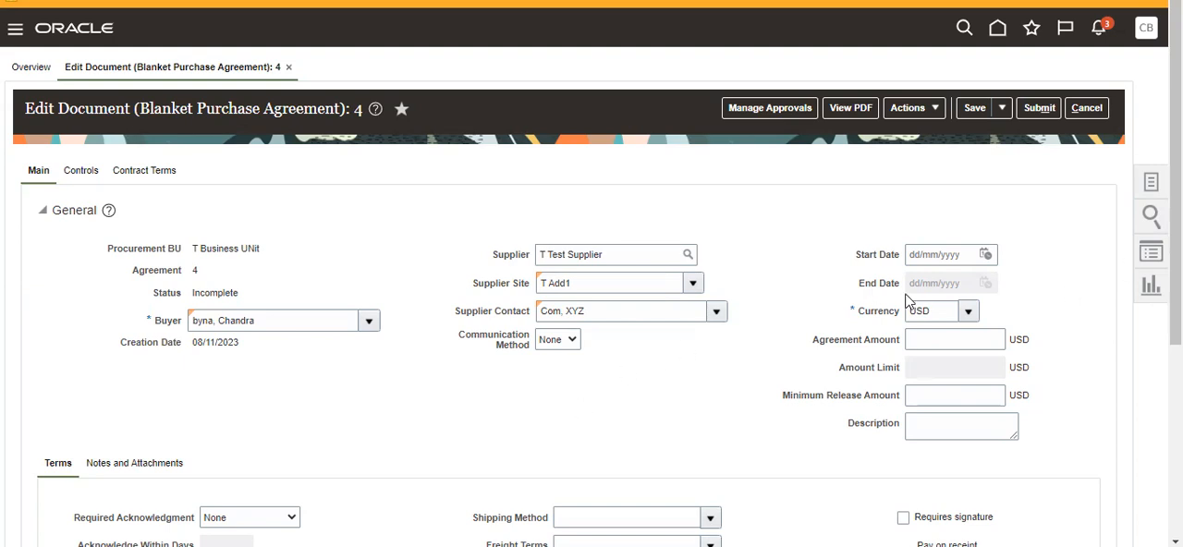
scroll("down", 3)
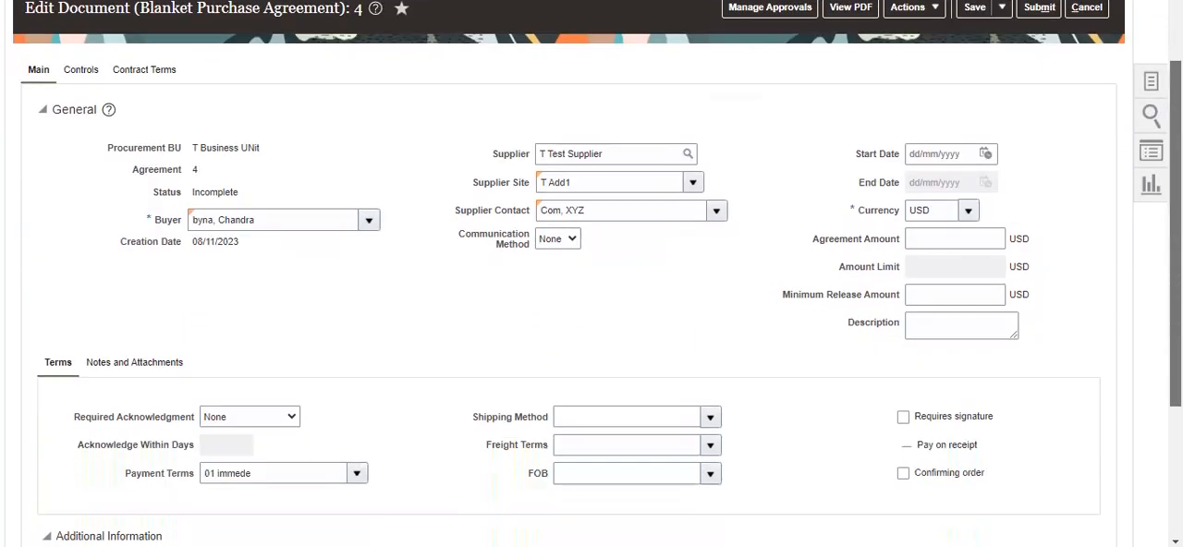
scroll("down", 3)
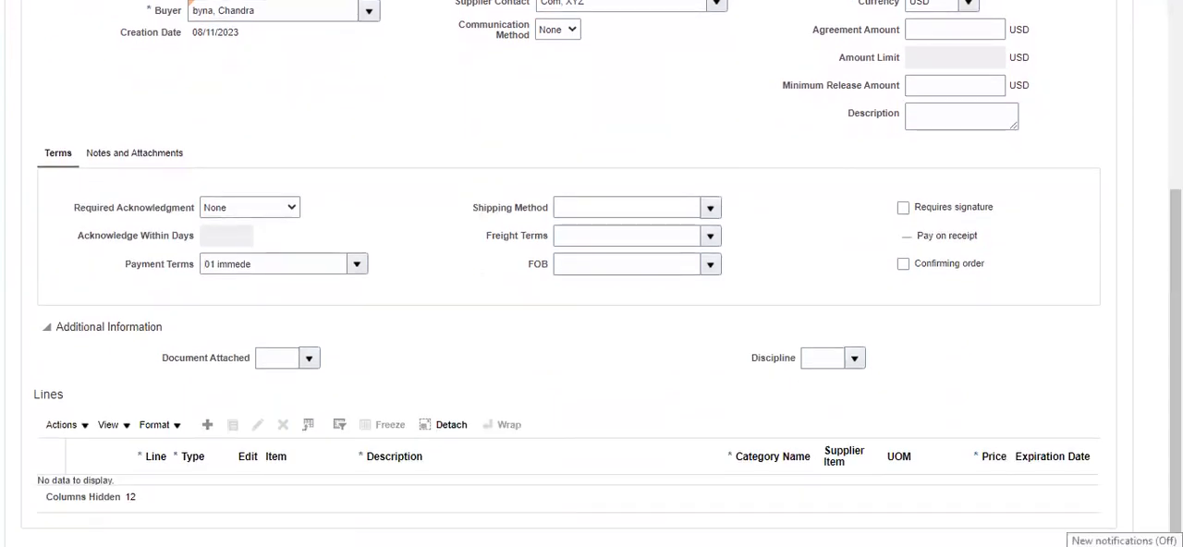
mouse_move(214, 443)
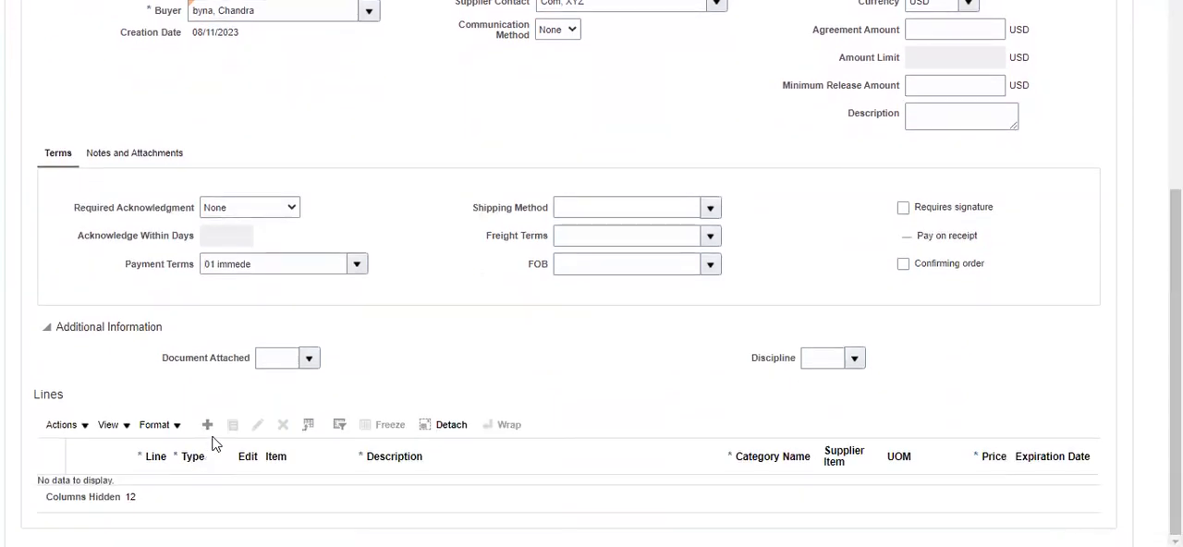
Step: Add line 1 and pick T Test Item as its item from the suggestions
left_click(211, 425)
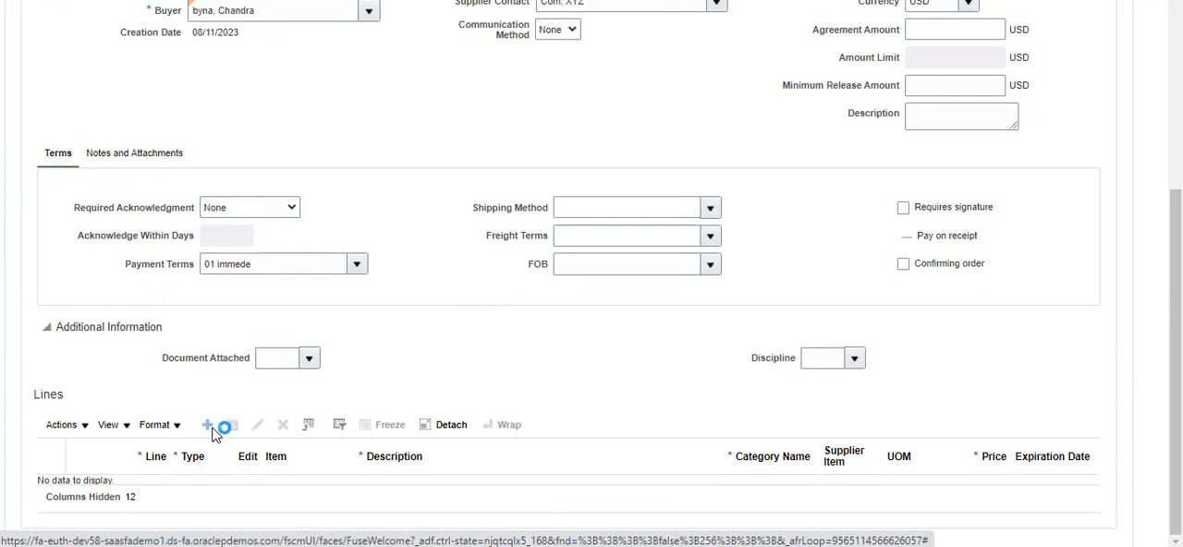
left_click(210, 425)
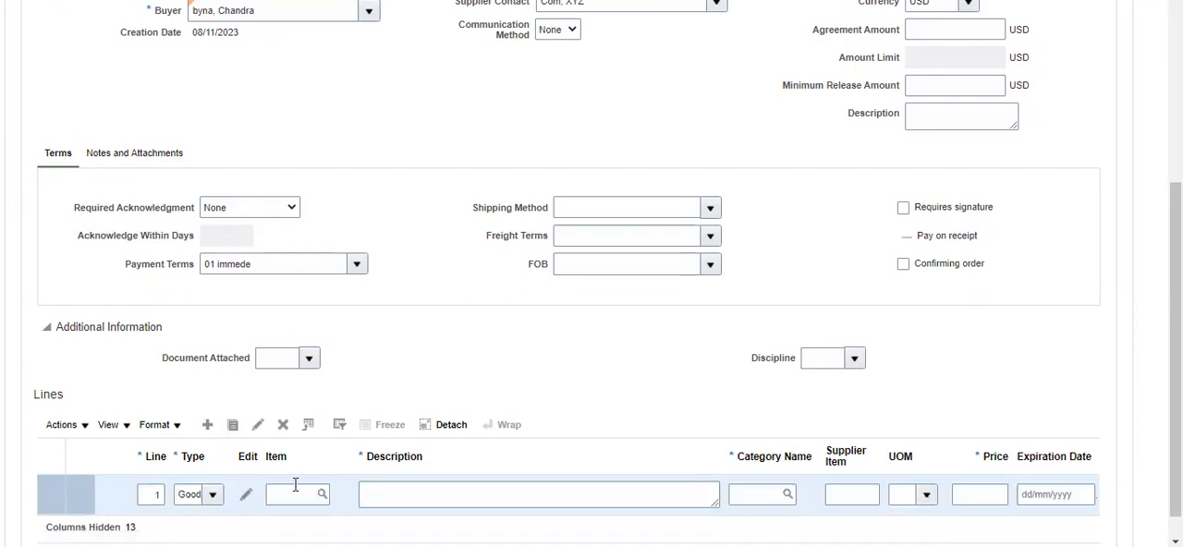
left_click(294, 496)
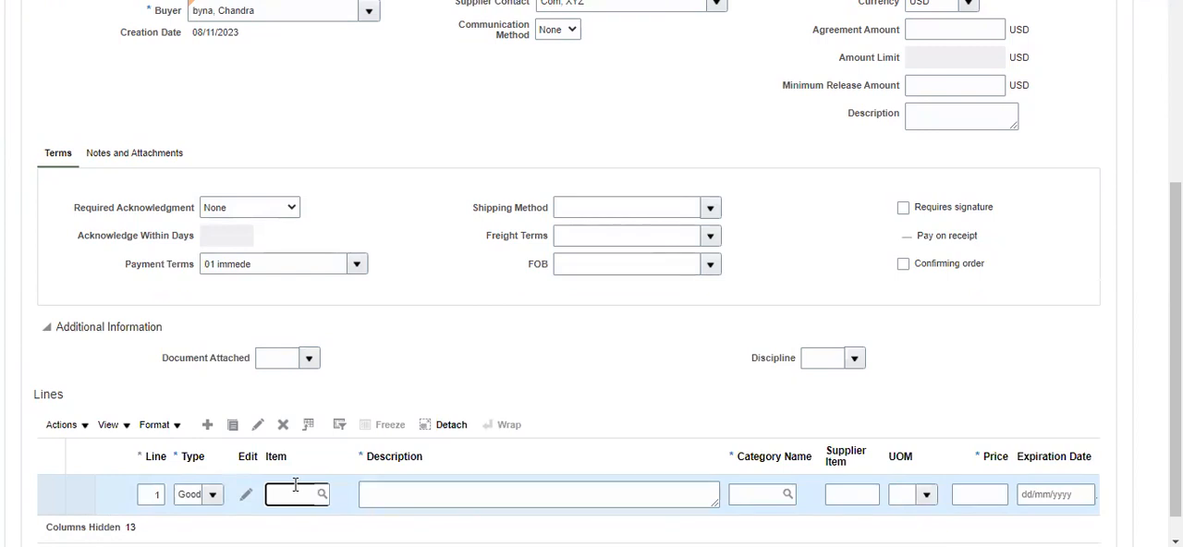
type("1")
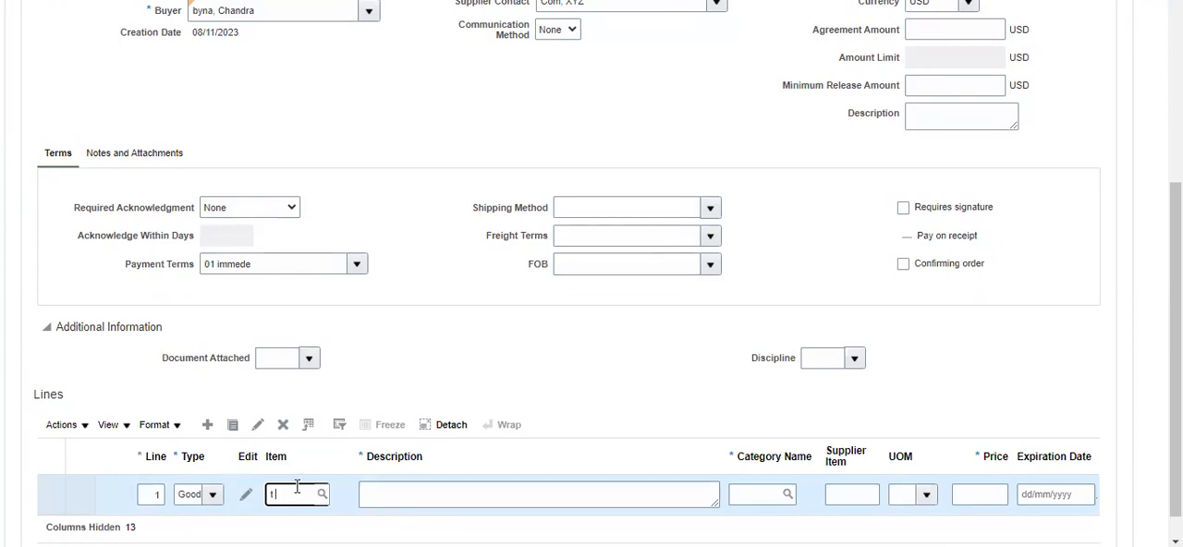
type("test")
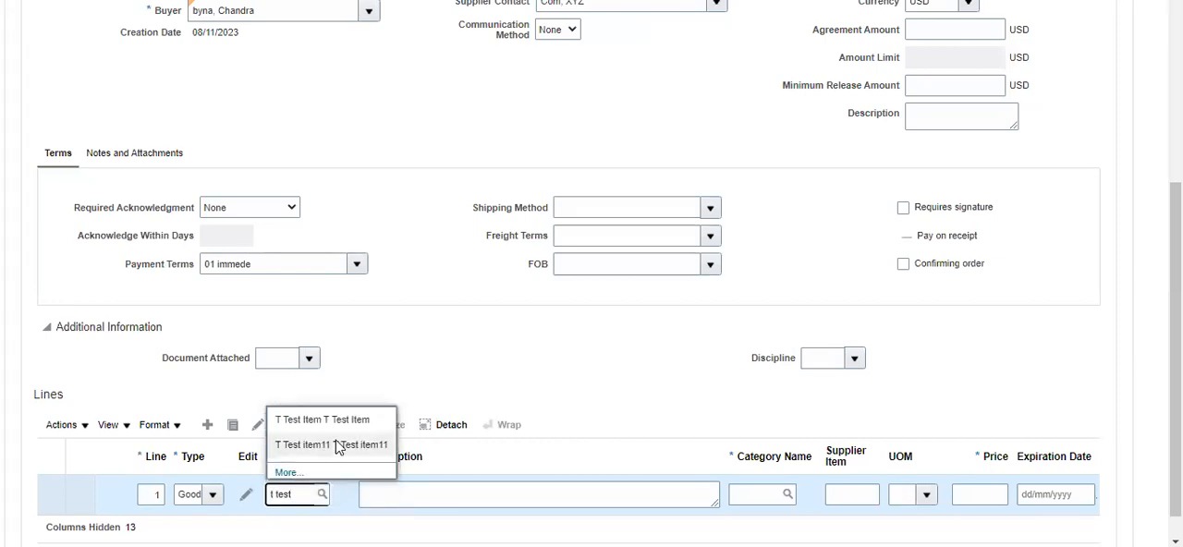
left_click(324, 417)
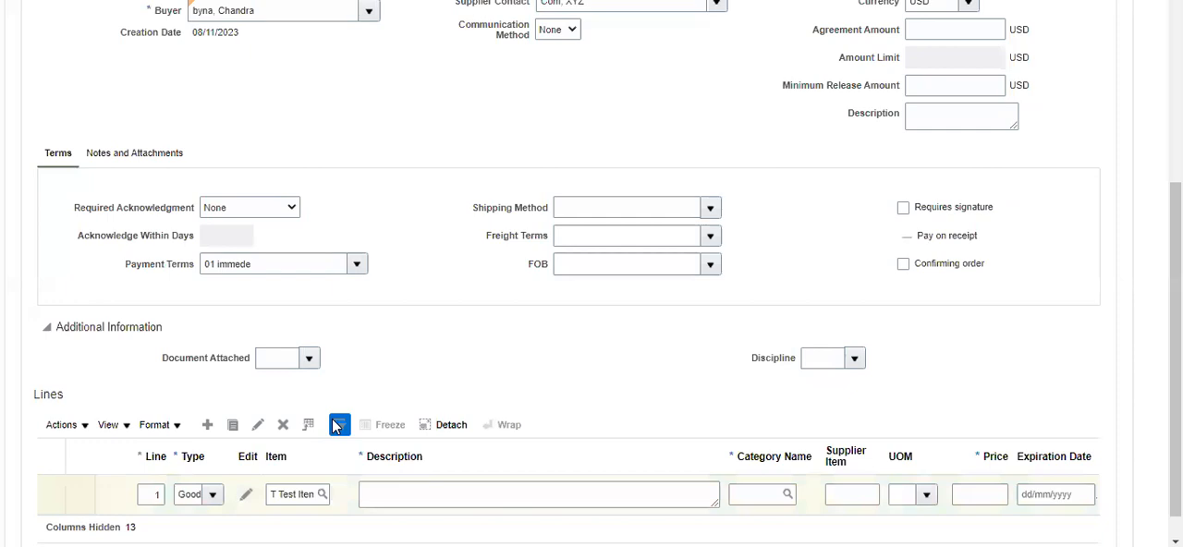
left_click(336, 425)
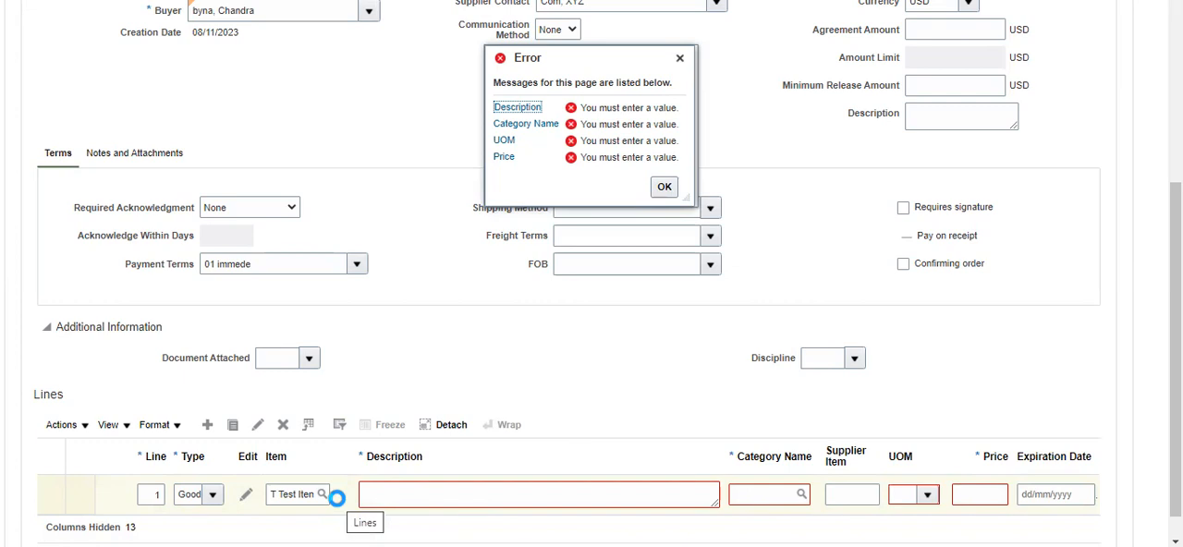
Step: Dismiss the missing-values warning and move to the line's price field
left_click(664, 185)
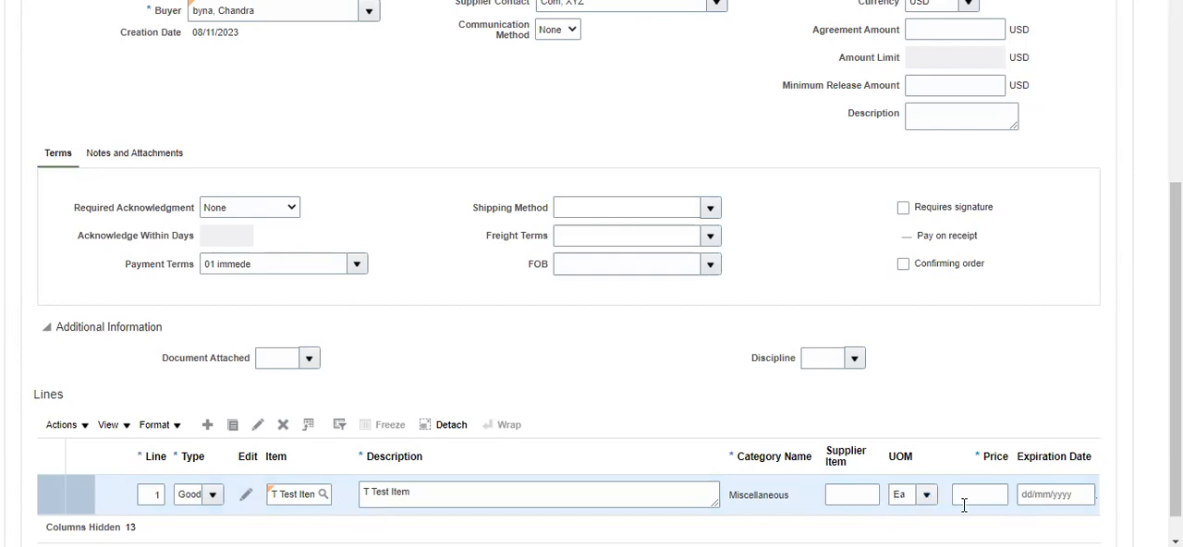
left_click(983, 495)
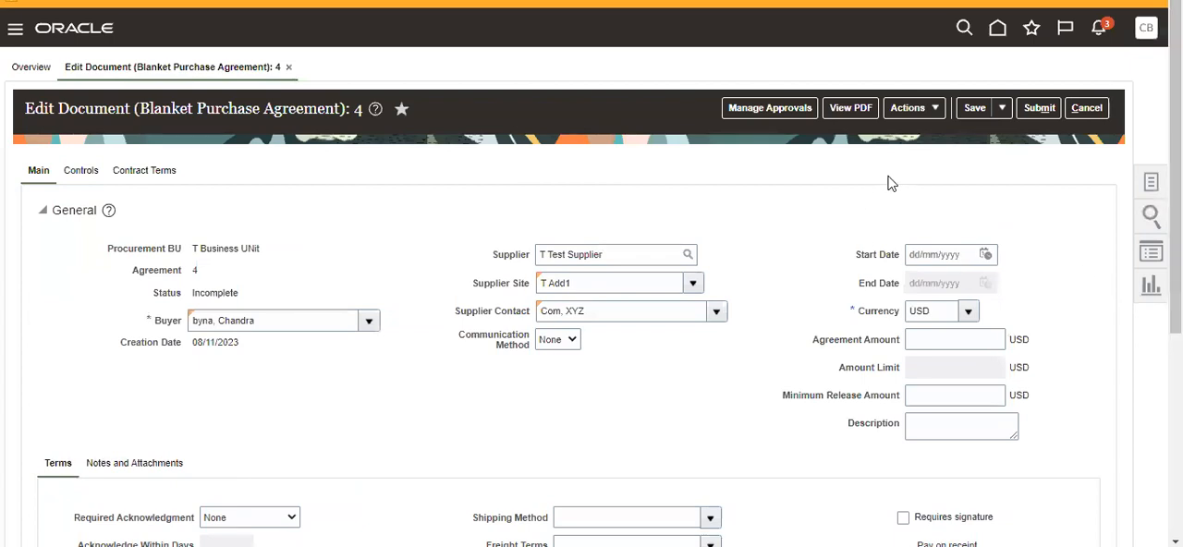
Step: Save blanket purchase agreement 4, still in Incomplete status
scroll("down", 3)
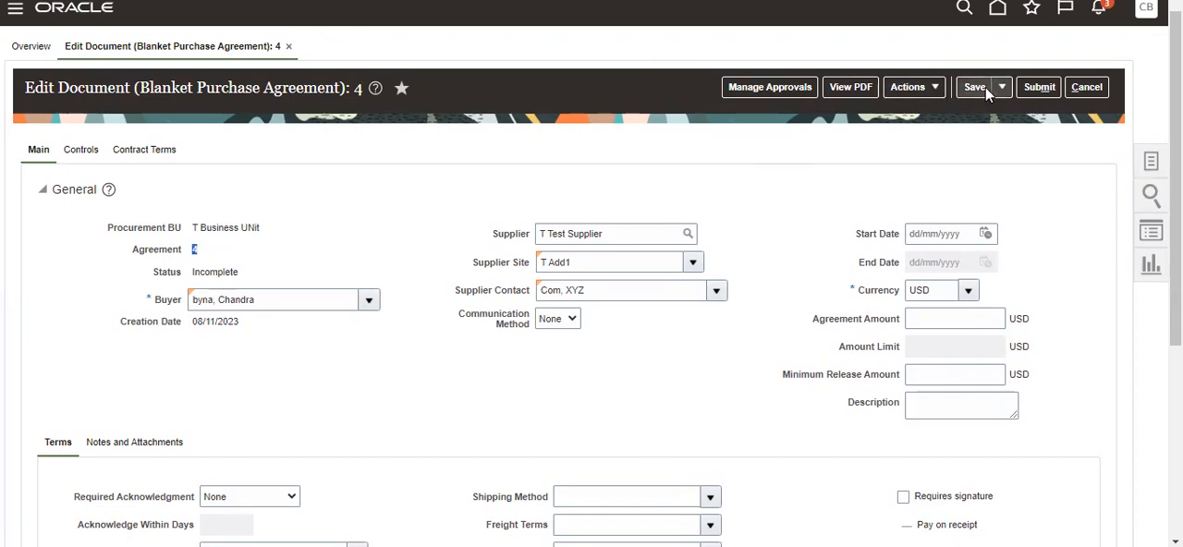
left_click(972, 85)
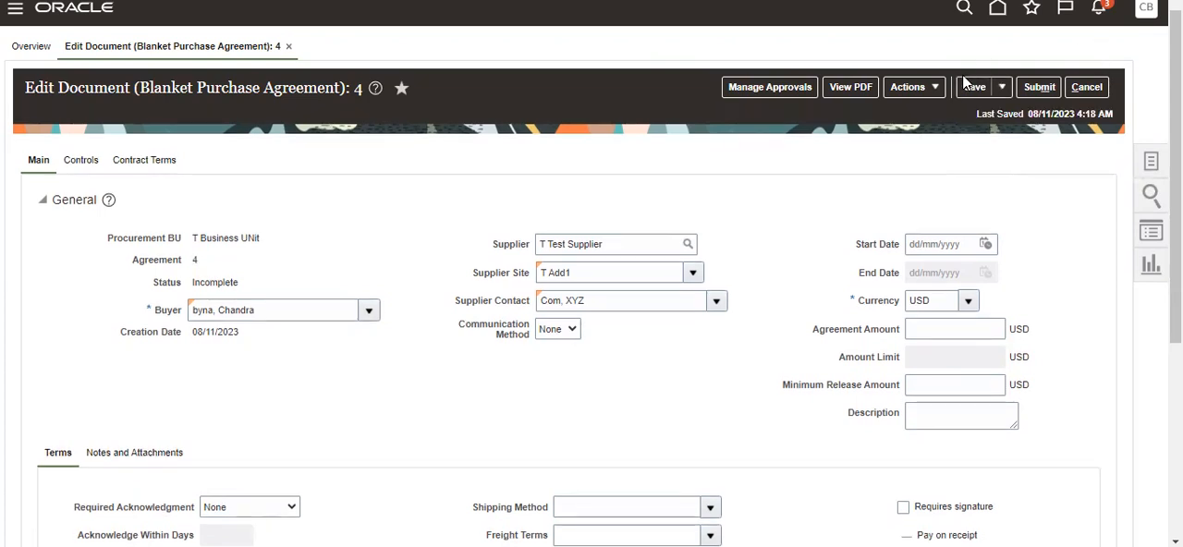
Step: Transfer agreement 4 to the catalog administrator via Actions and confirm
left_click(910, 85)
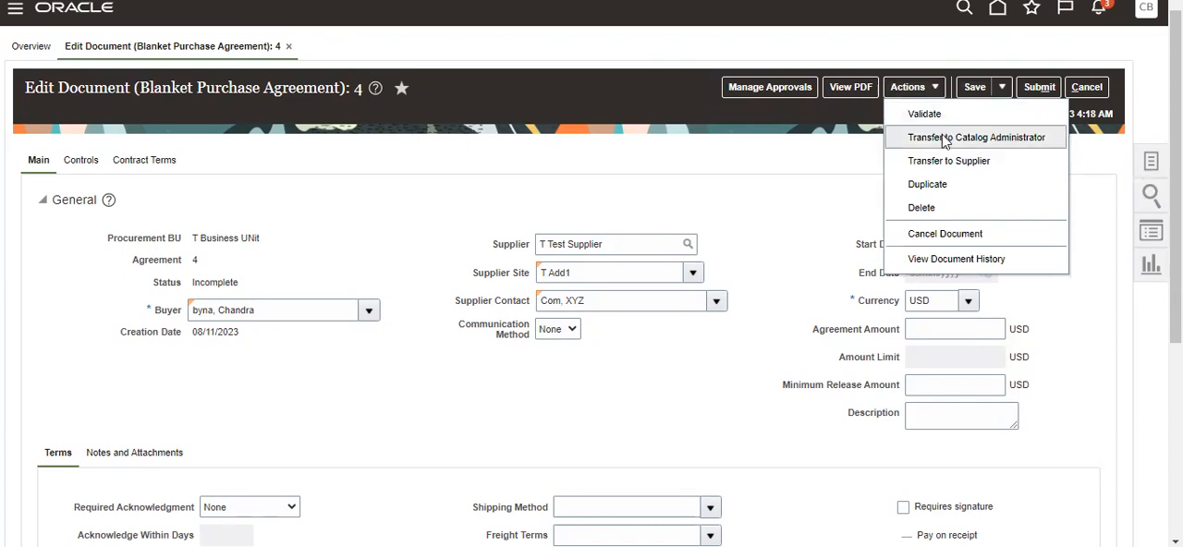
mouse_move(938, 144)
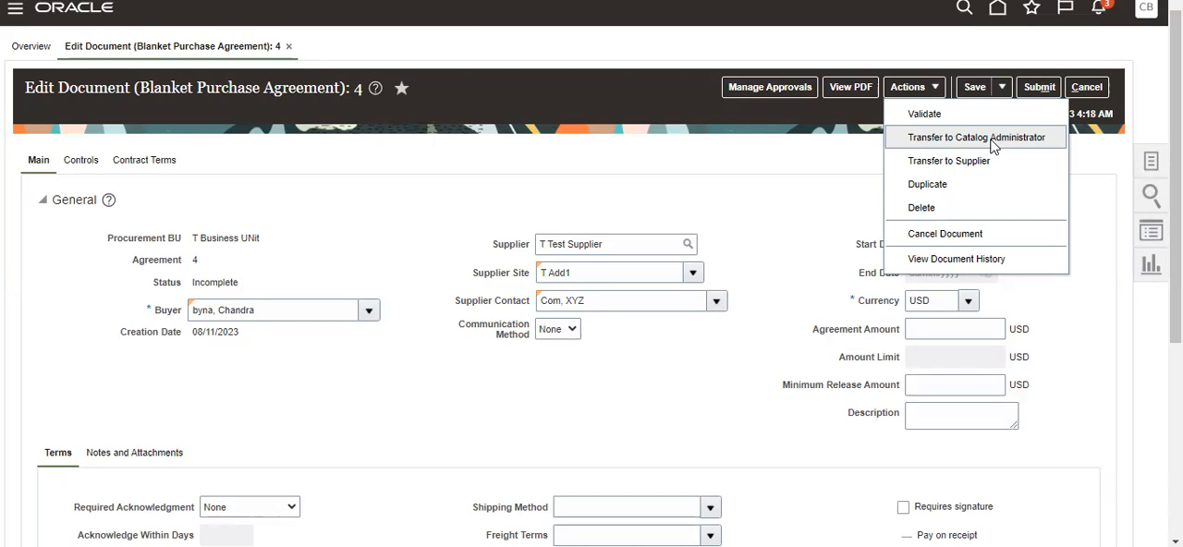
left_click(976, 136)
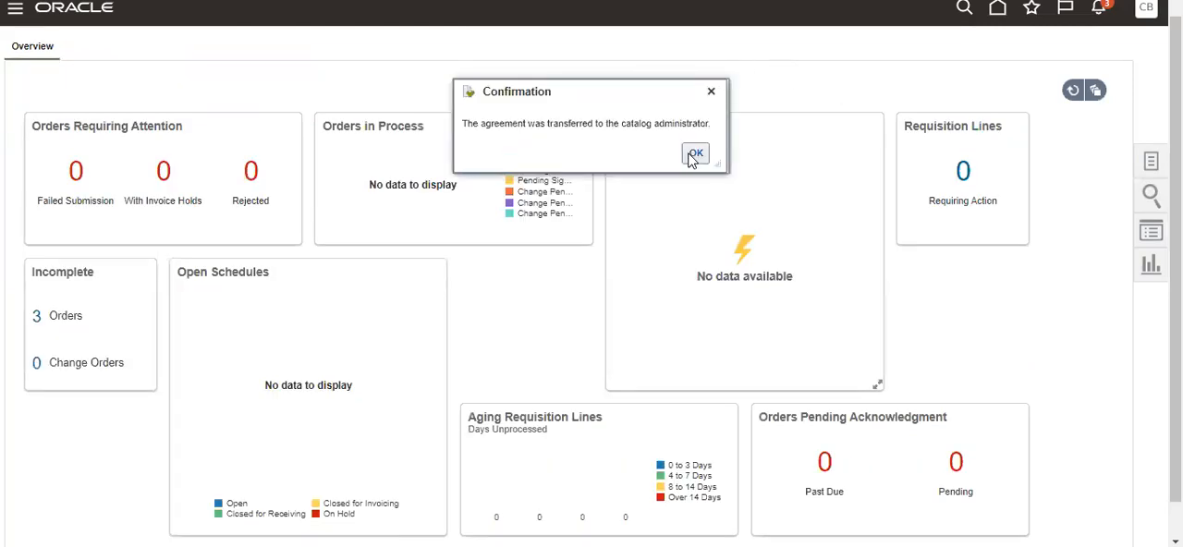
left_click(695, 154)
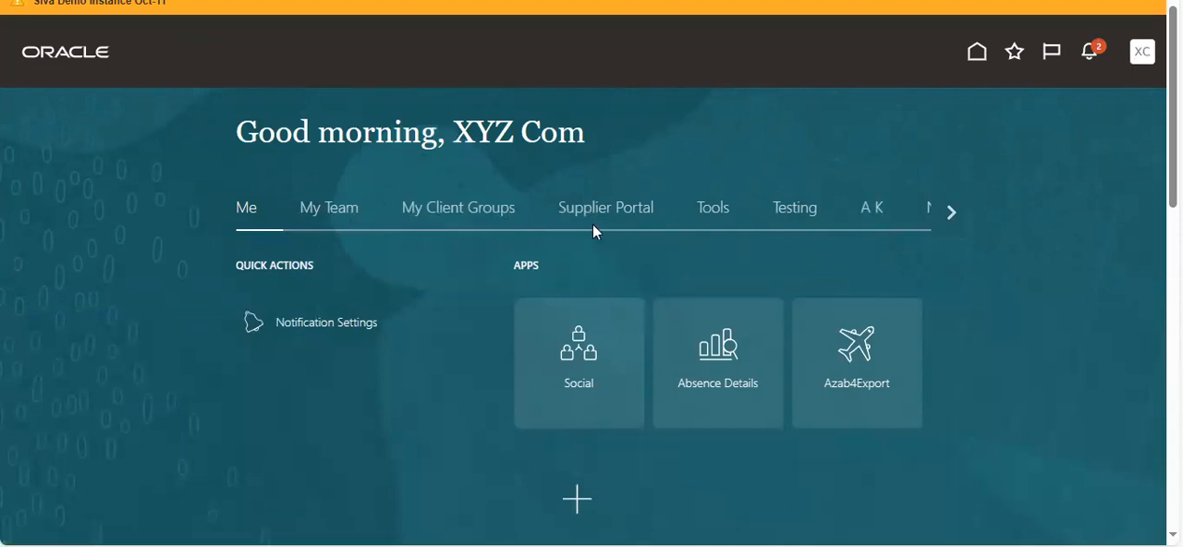
Step: Go into the Supplier Portal with its tasks for orders, agreements and shipments
left_click(606, 207)
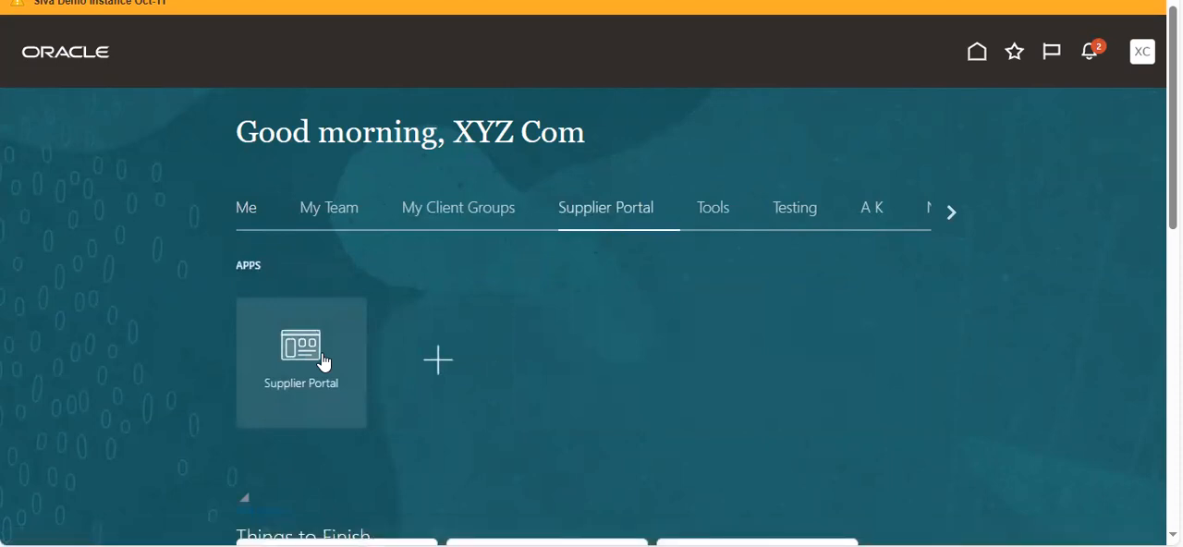
left_click(299, 361)
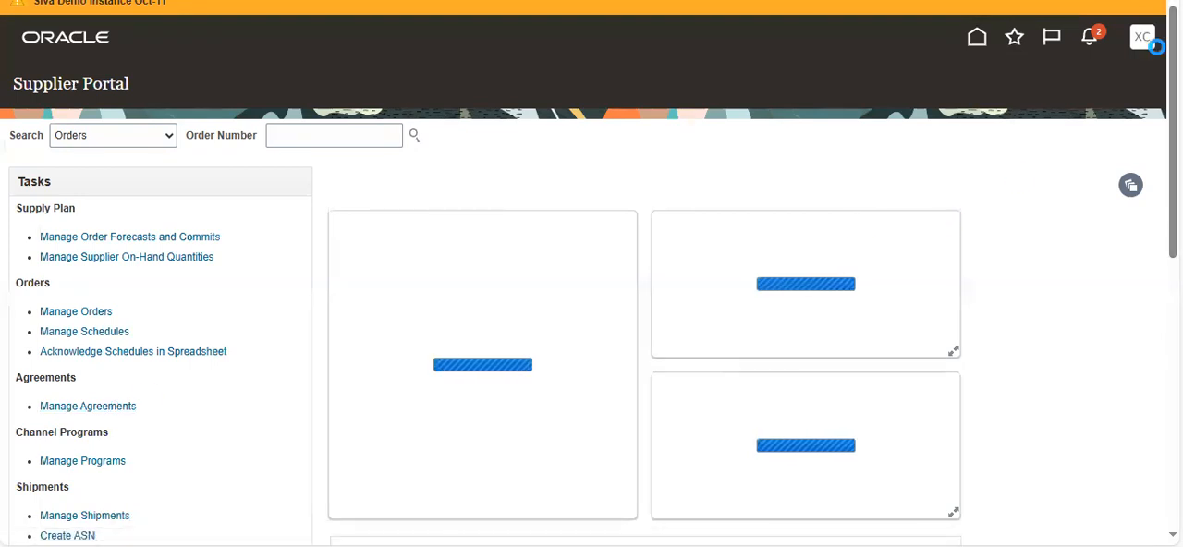
mouse_move(1142, 37)
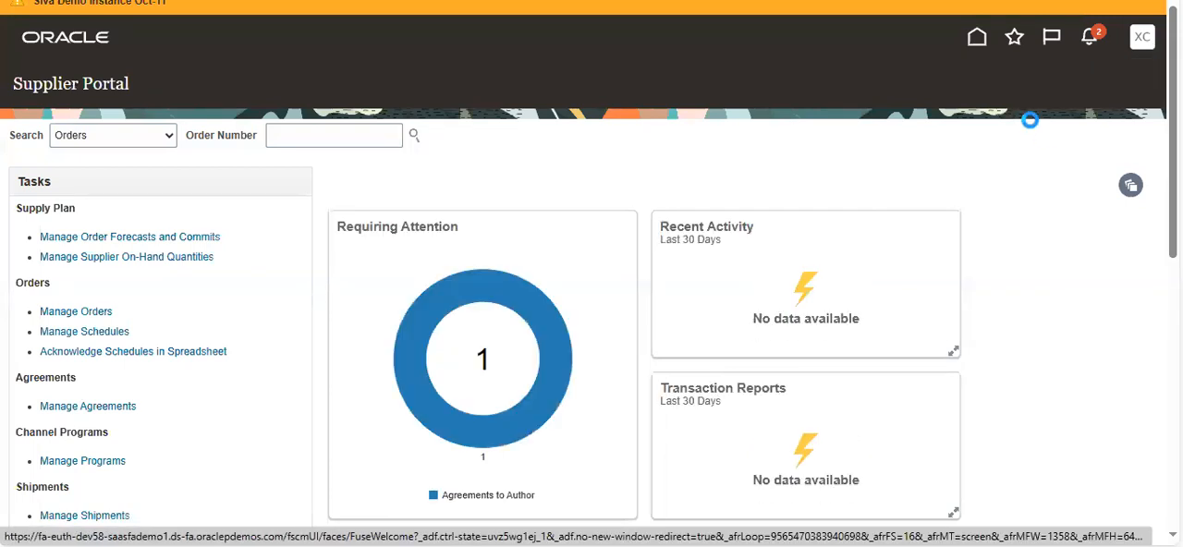
Step: In Manage Agreements, search by agreement number and find agreement 3 for site T Add1
left_click(89, 406)
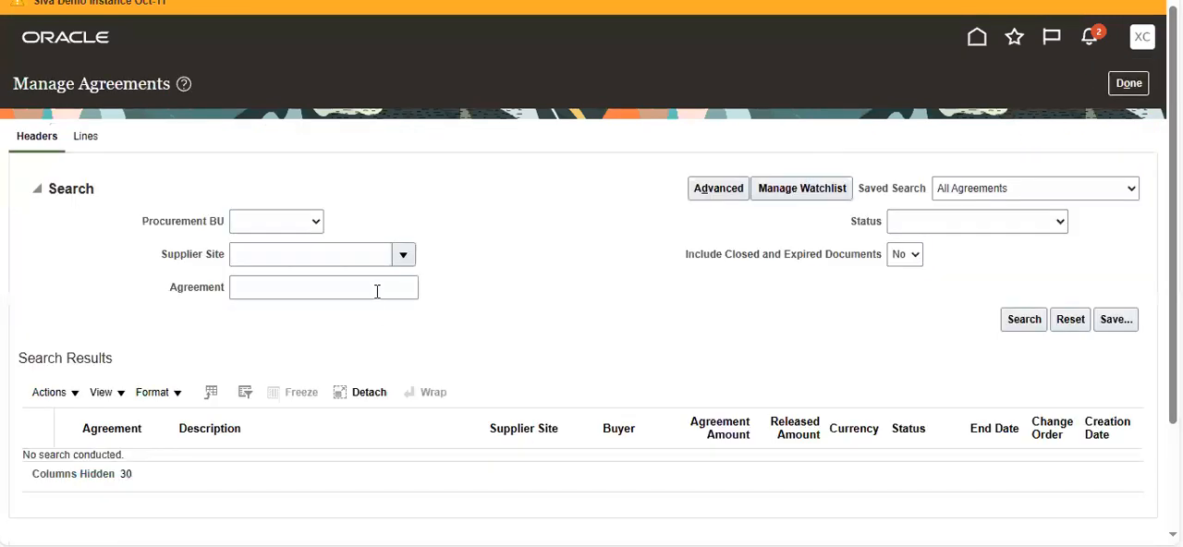
mouse_move(369, 273)
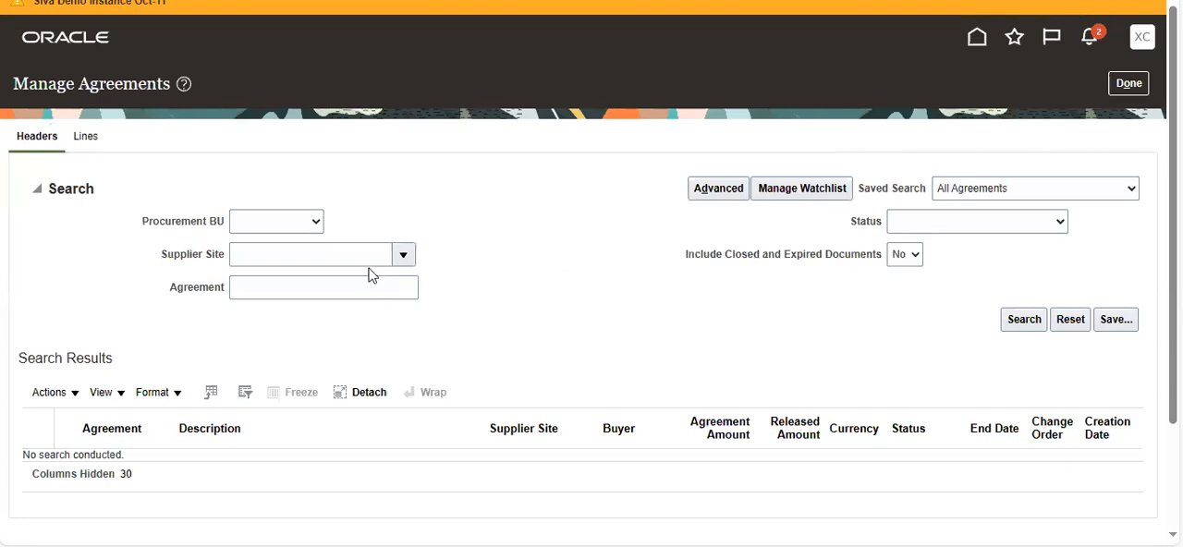
left_click(323, 286)
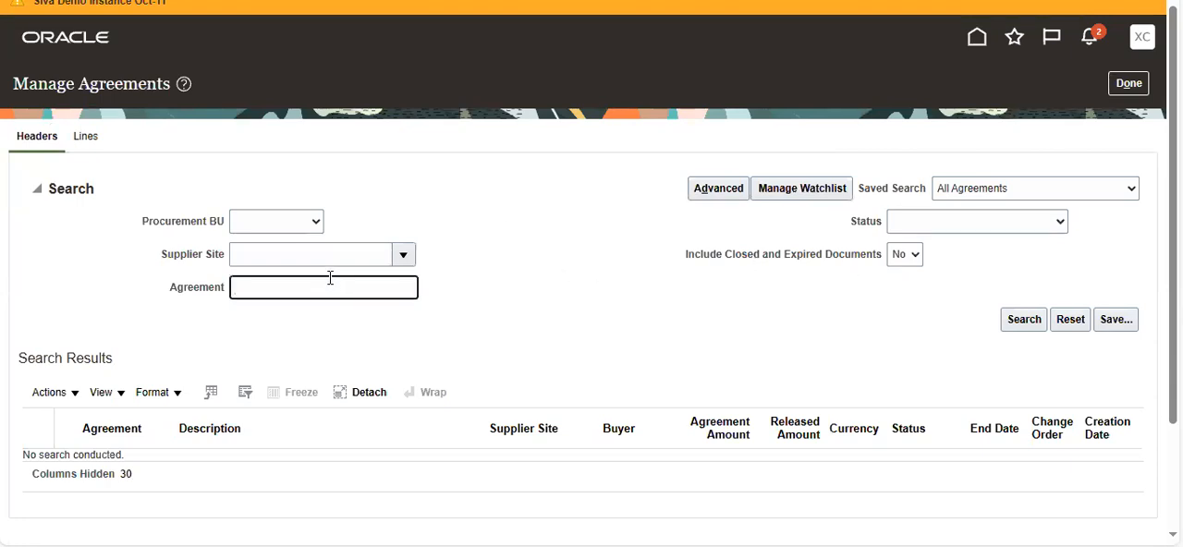
type("5")
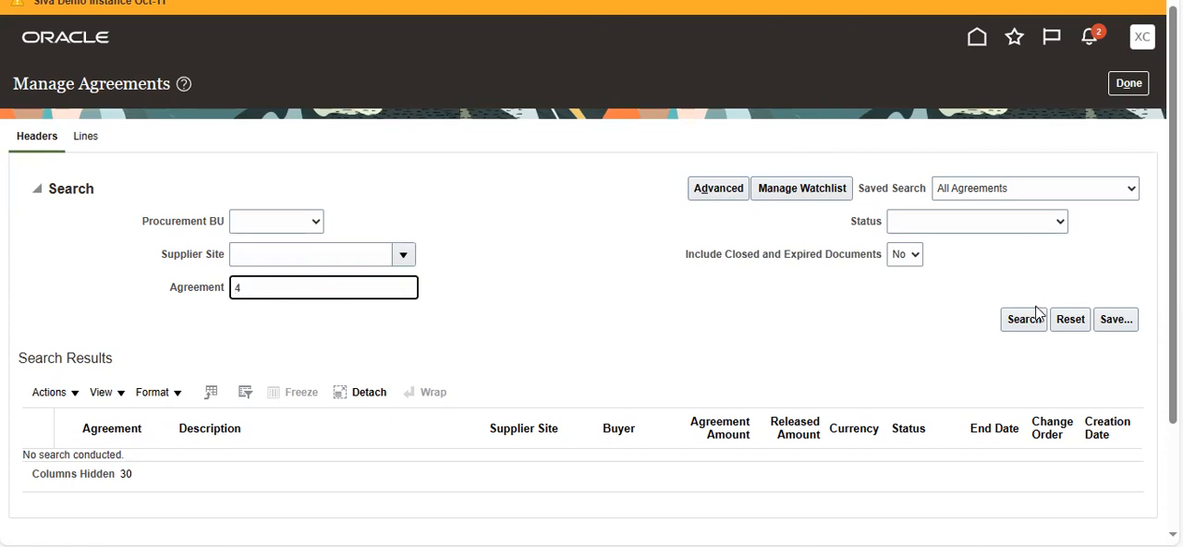
left_click(1024, 317)
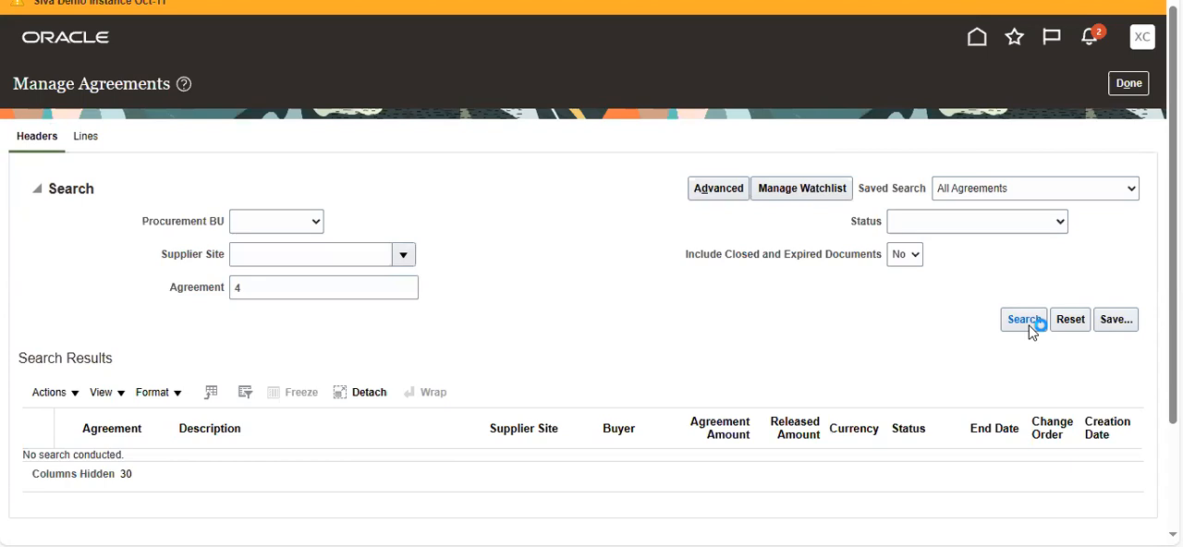
left_click(1024, 318)
type("3")
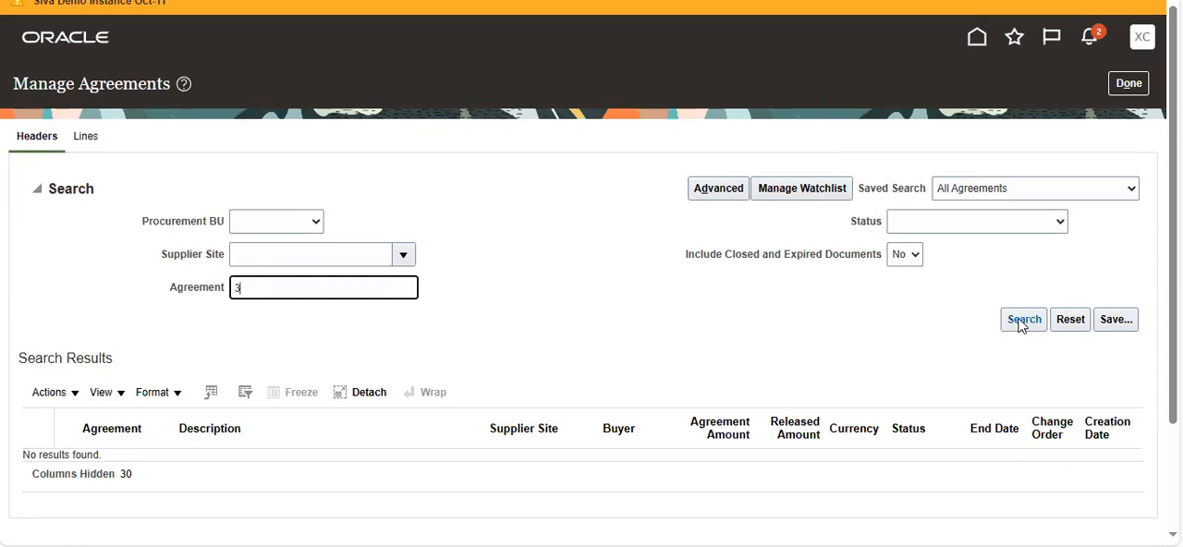
left_click(1024, 318)
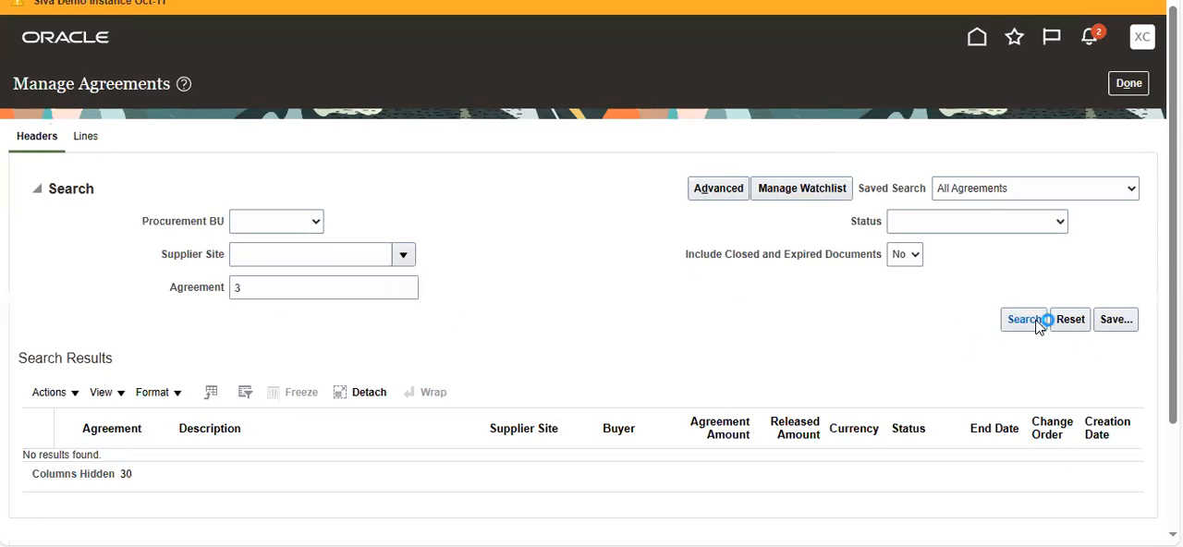
left_click(1022, 318)
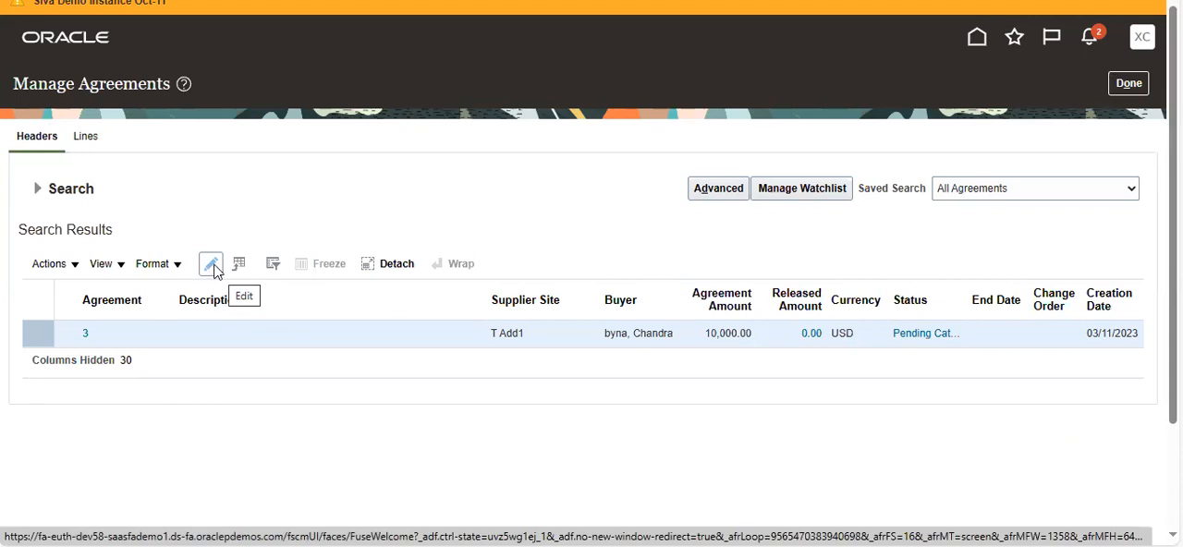
Step: Select agreement 3 and bring it up for supplier-side editing, scrolling through its lines
left_click(211, 262)
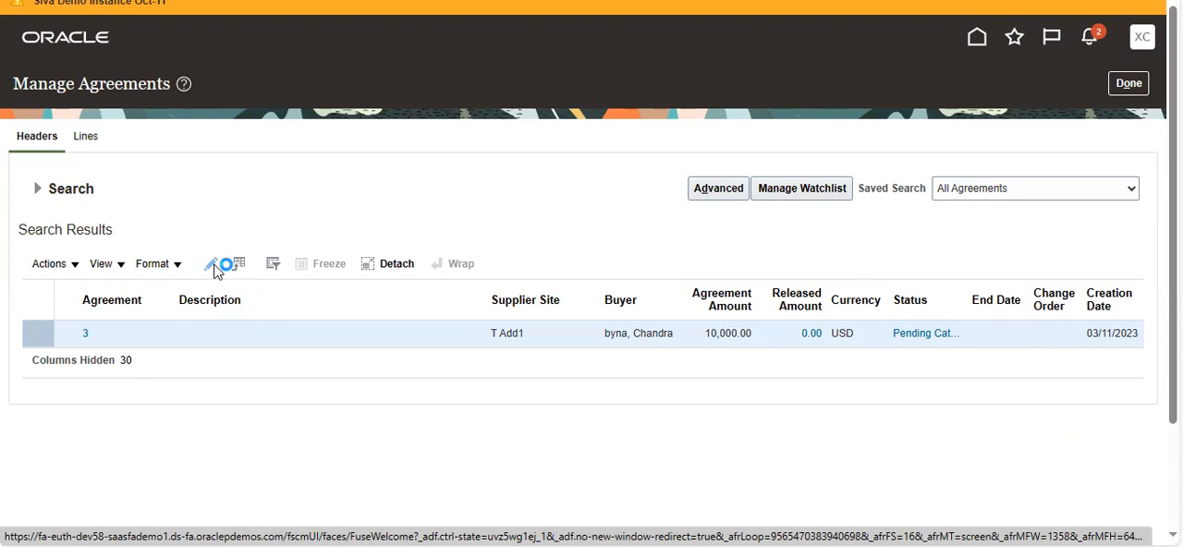
left_click(85, 333)
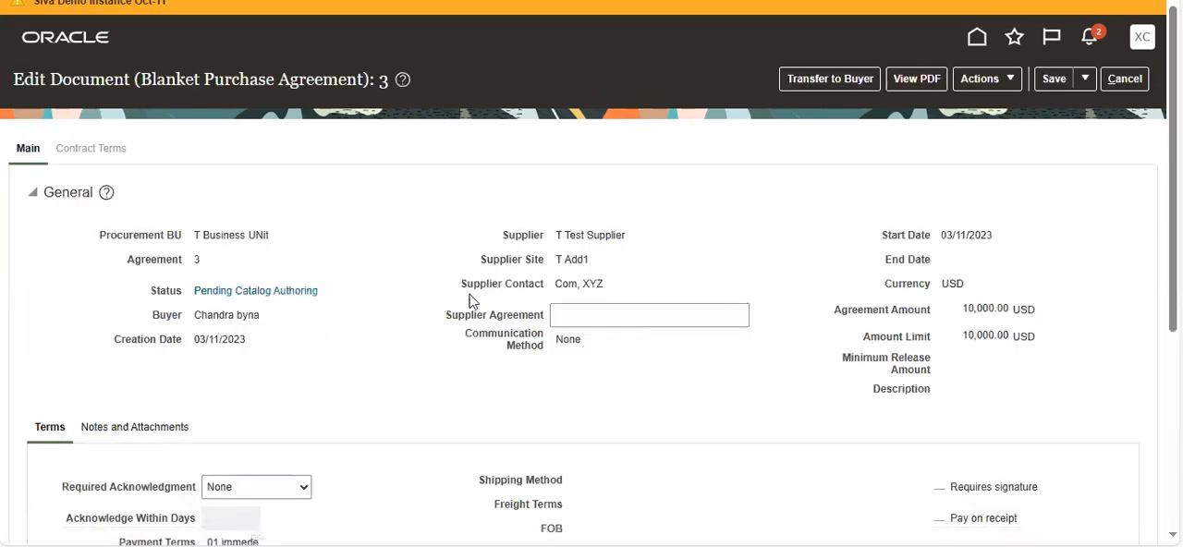
mouse_move(996, 250)
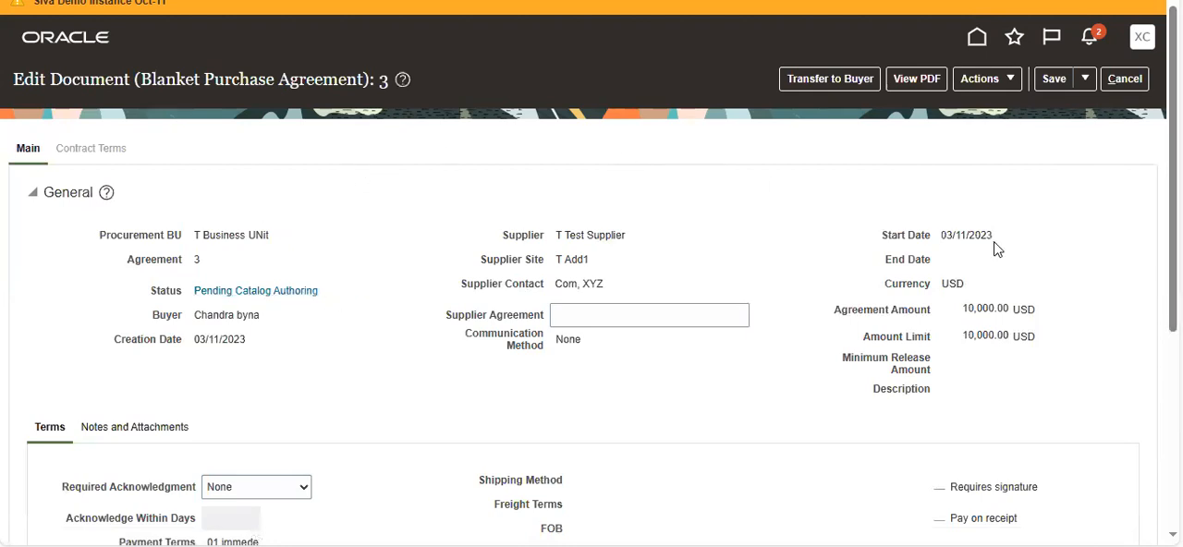
scroll("down", 3)
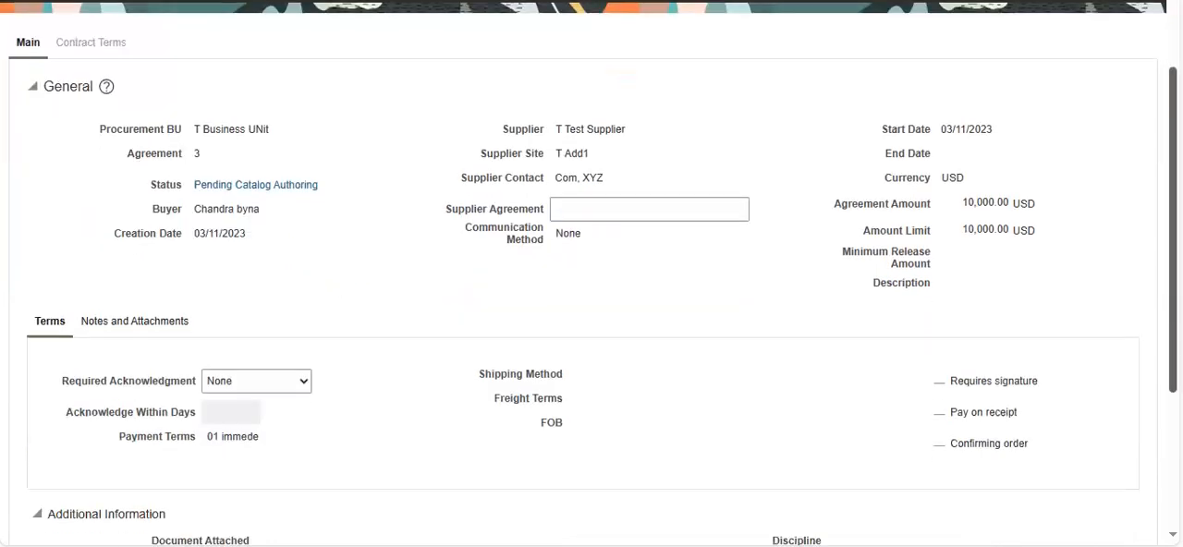
scroll("down", 3)
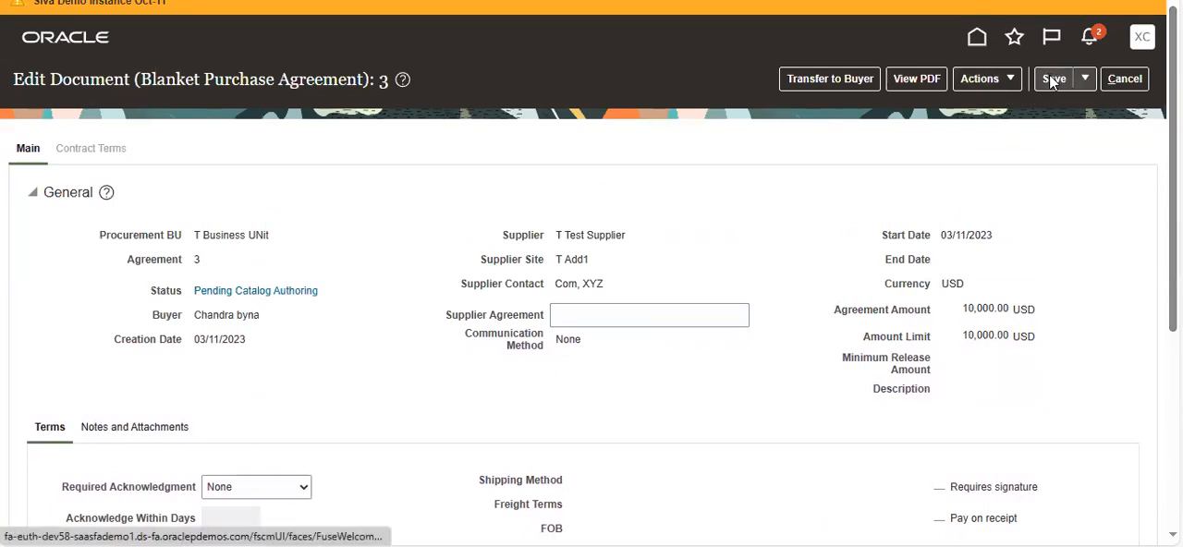
Step: Save and close agreement 3 on the supplier side, returning to the buyer's overview dashboard
left_click(1053, 78)
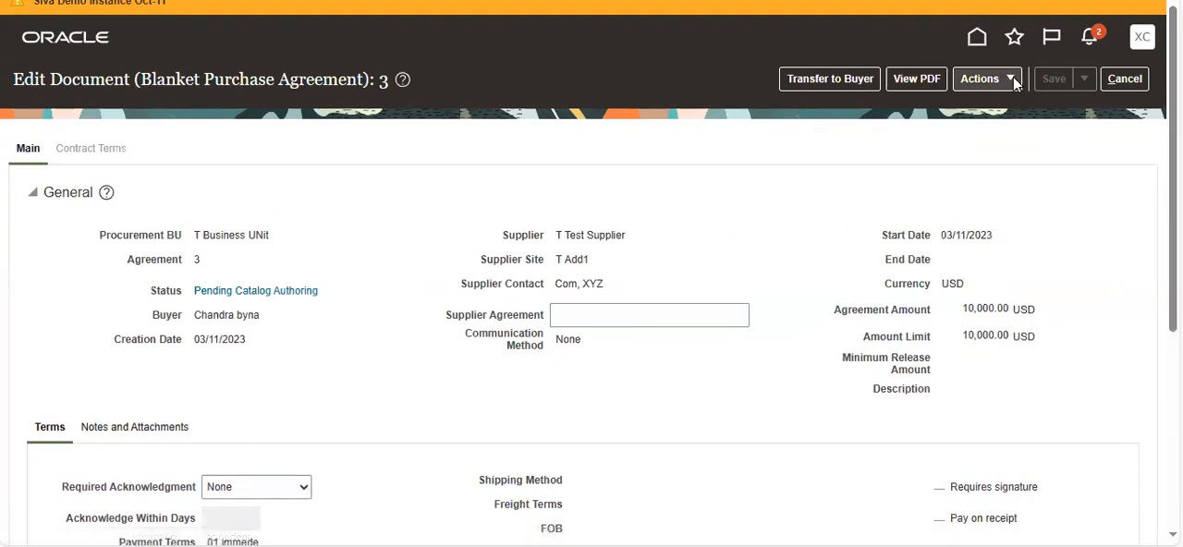
left_click(984, 78)
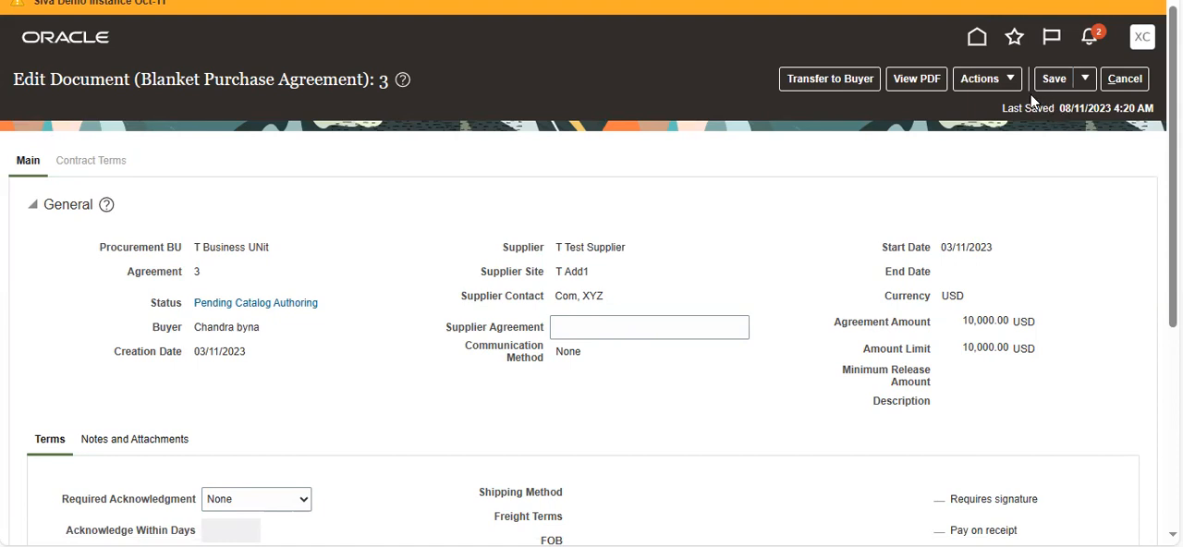
left_click(1085, 78)
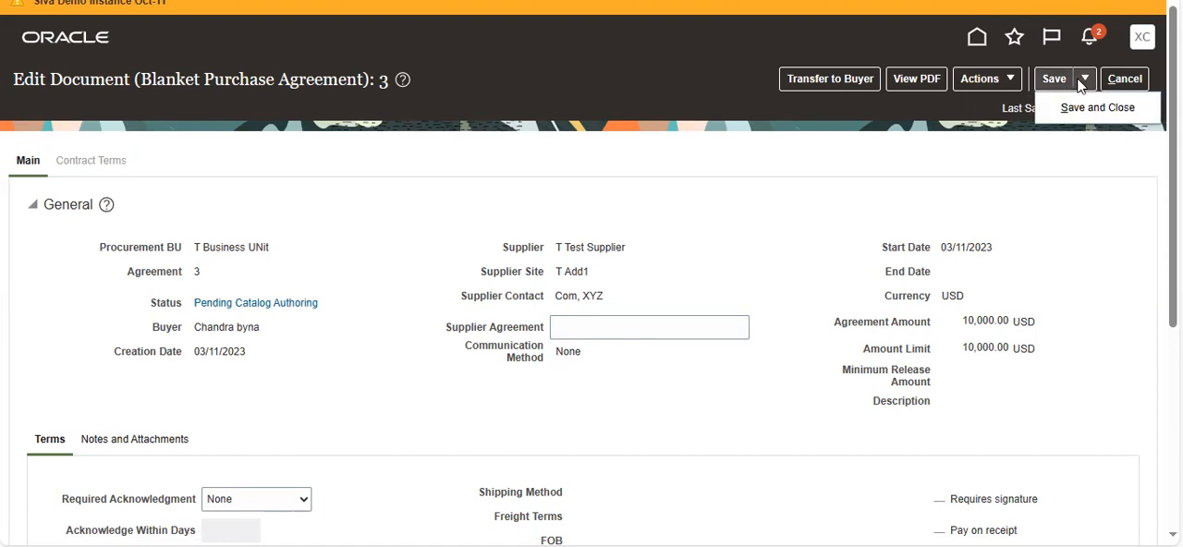
left_click(987, 77)
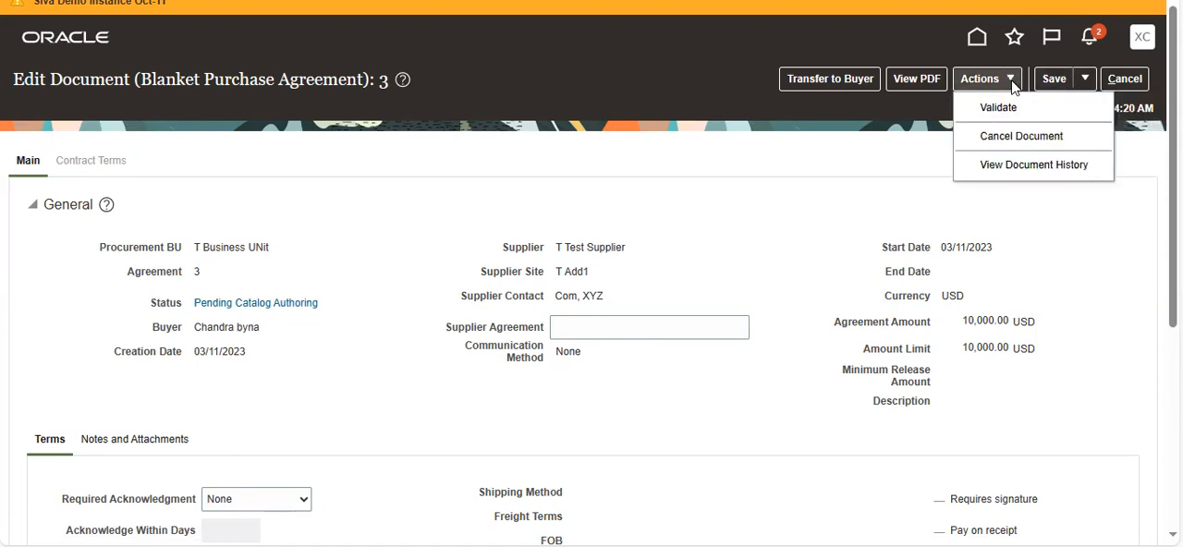
left_click(1053, 78)
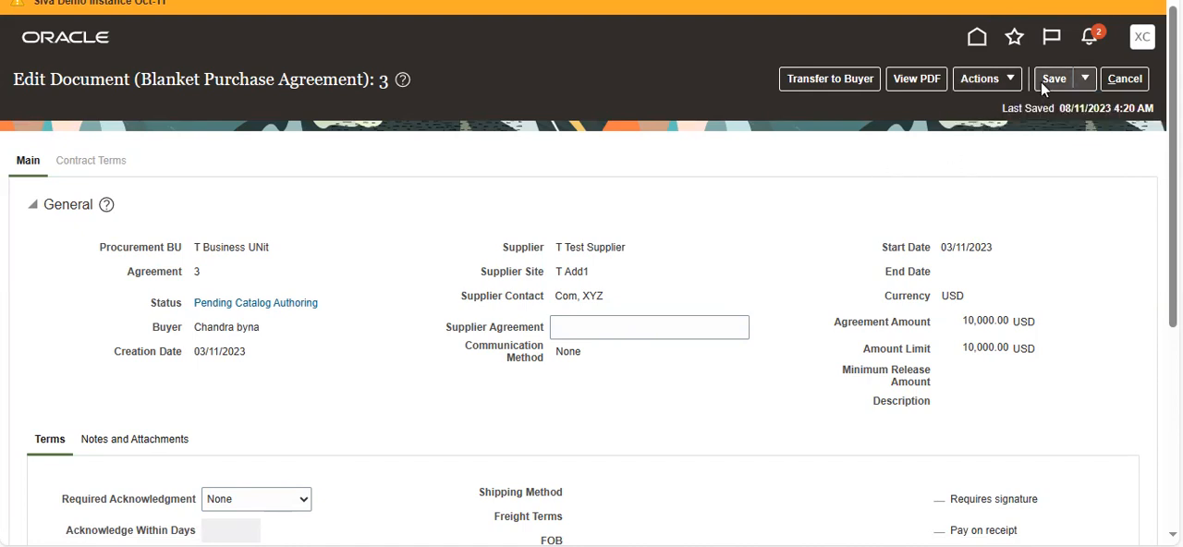
mouse_move(1085, 78)
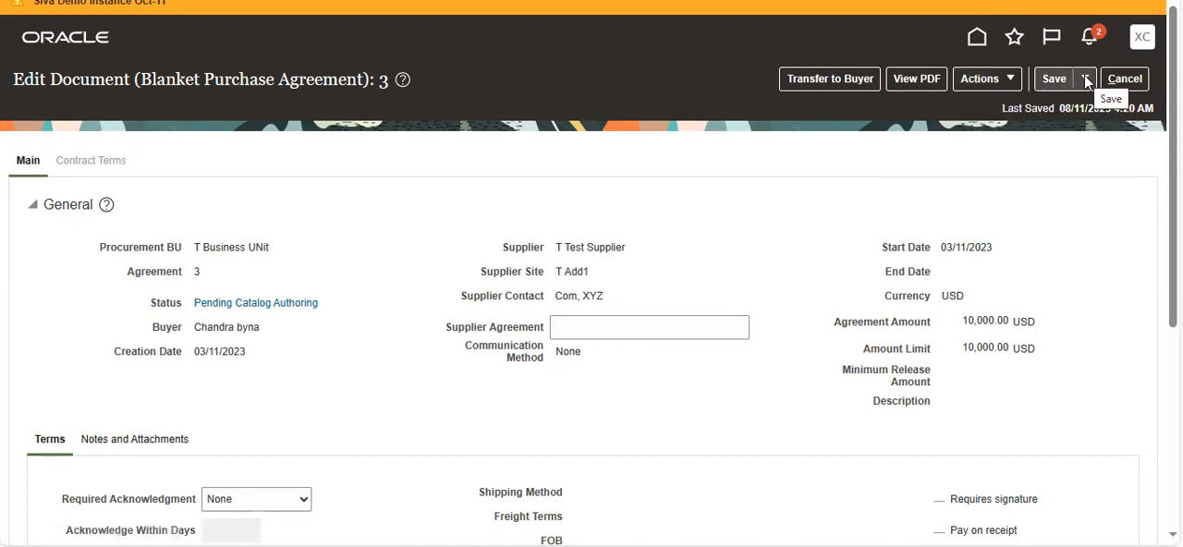
left_click(1083, 77)
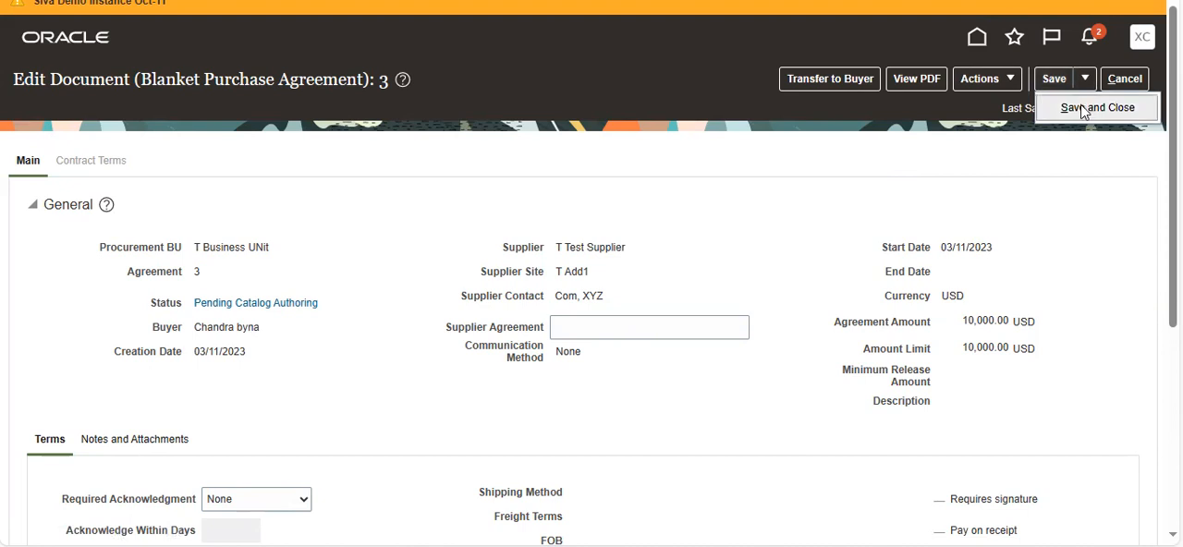
left_click(1095, 108)
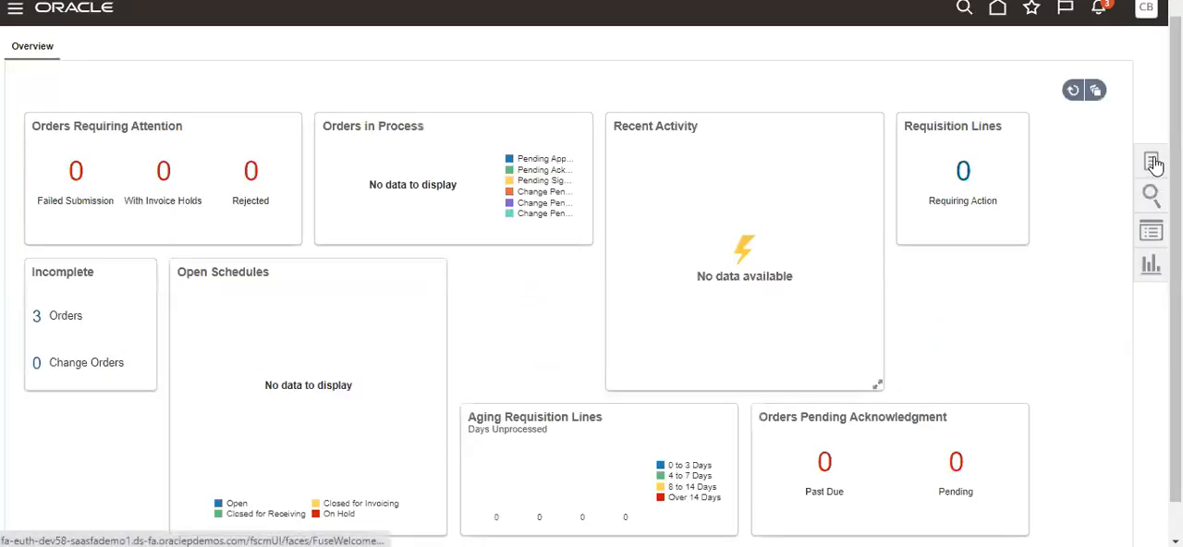
Step: From Tasks go to Manage Agreements and search agreement 3, listed as Pending Catalog Authoring
left_click(1152, 163)
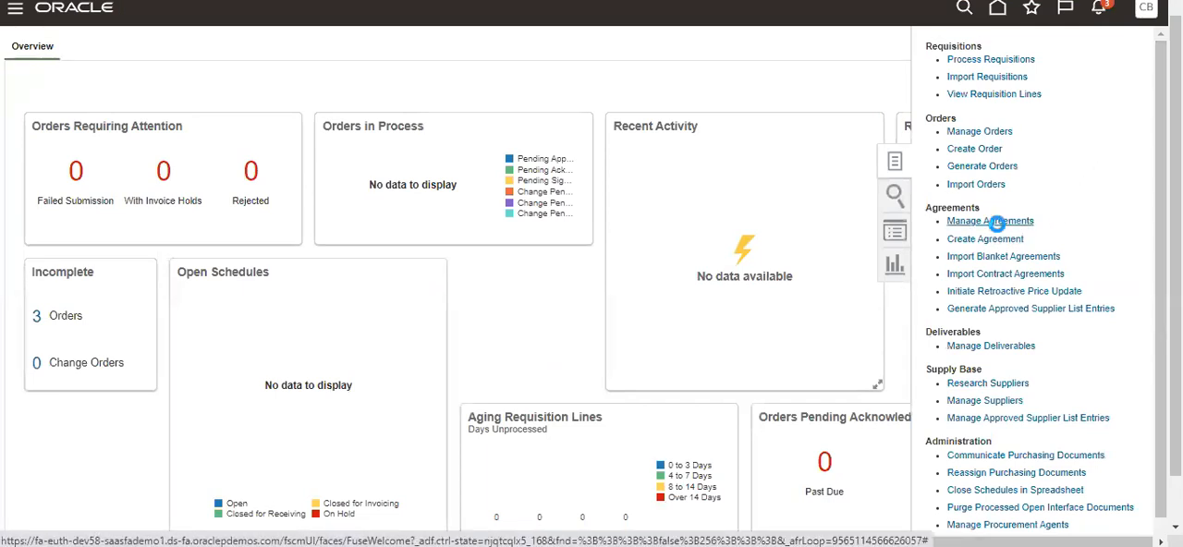
left_click(991, 221)
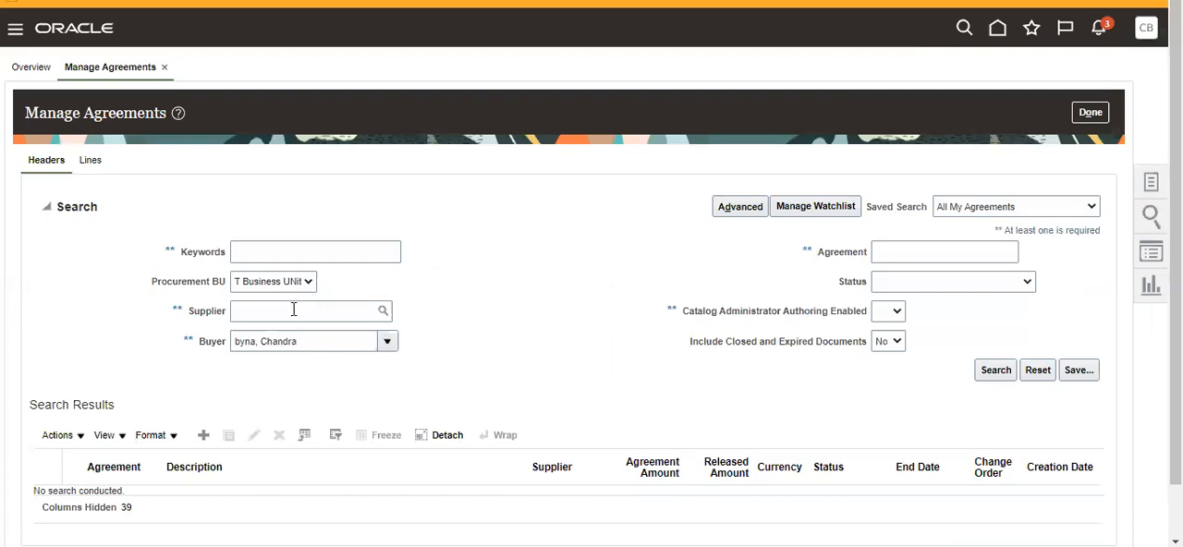
type("3")
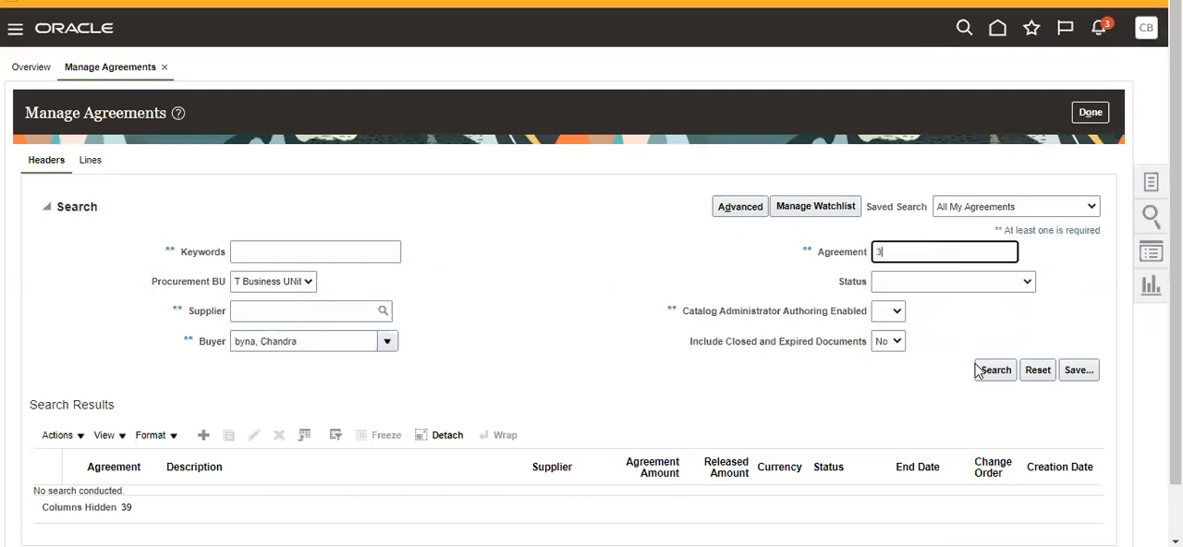
left_click(995, 370)
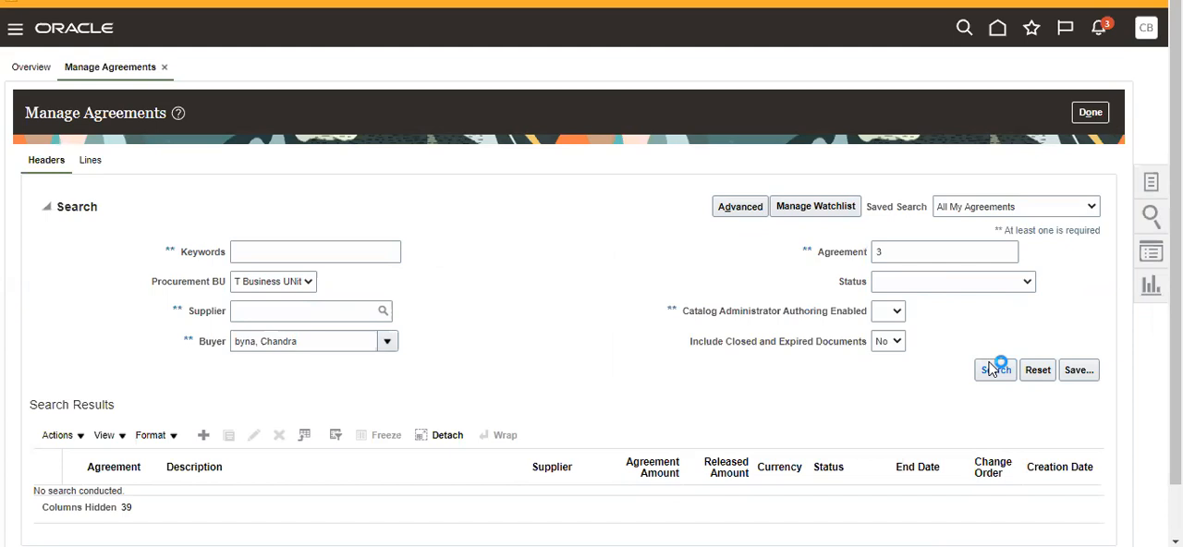
left_click(994, 370)
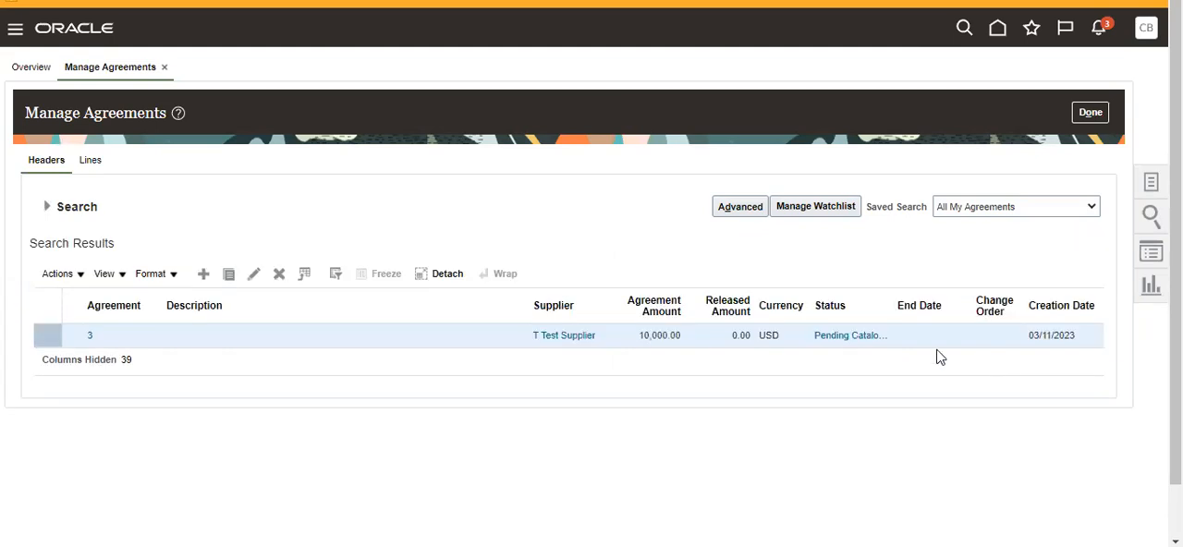
mouse_move(862, 330)
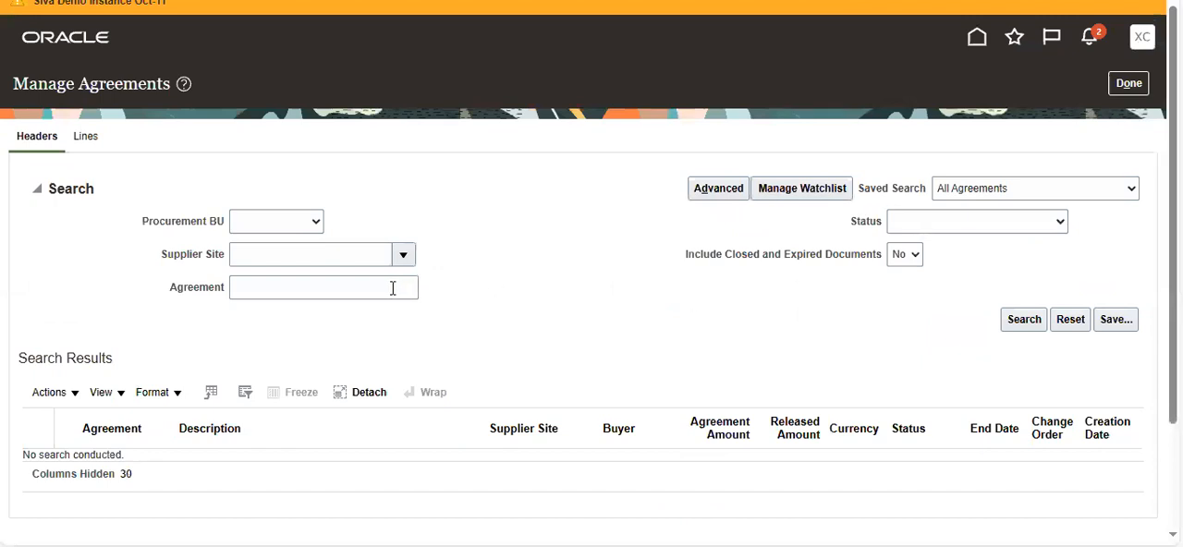
Step: Search agreement 3 in supplier Manage Agreements and bring it up for editing
type("3")
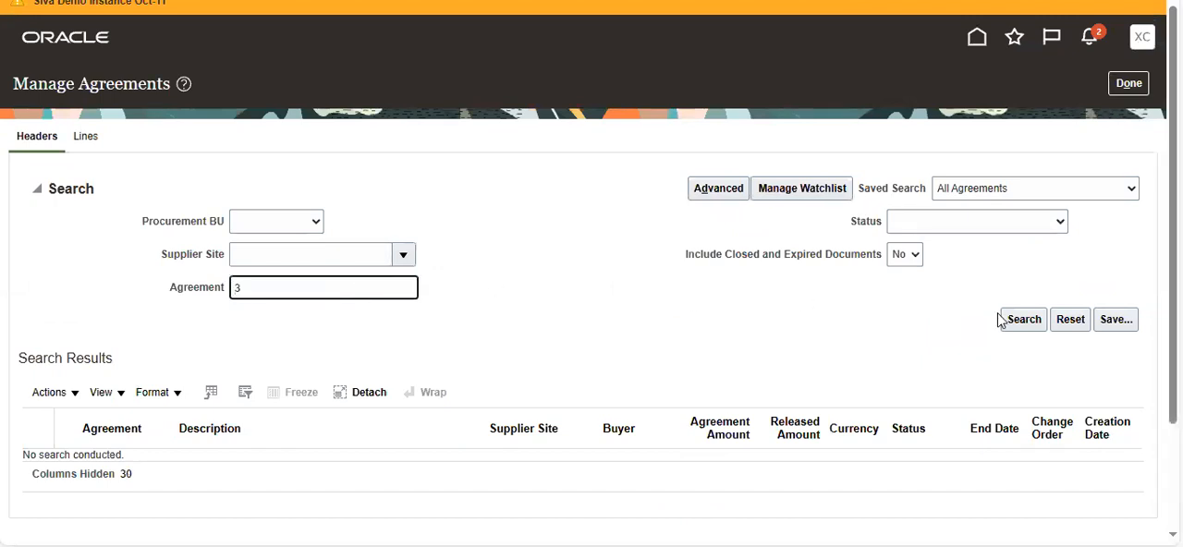
left_click(1022, 318)
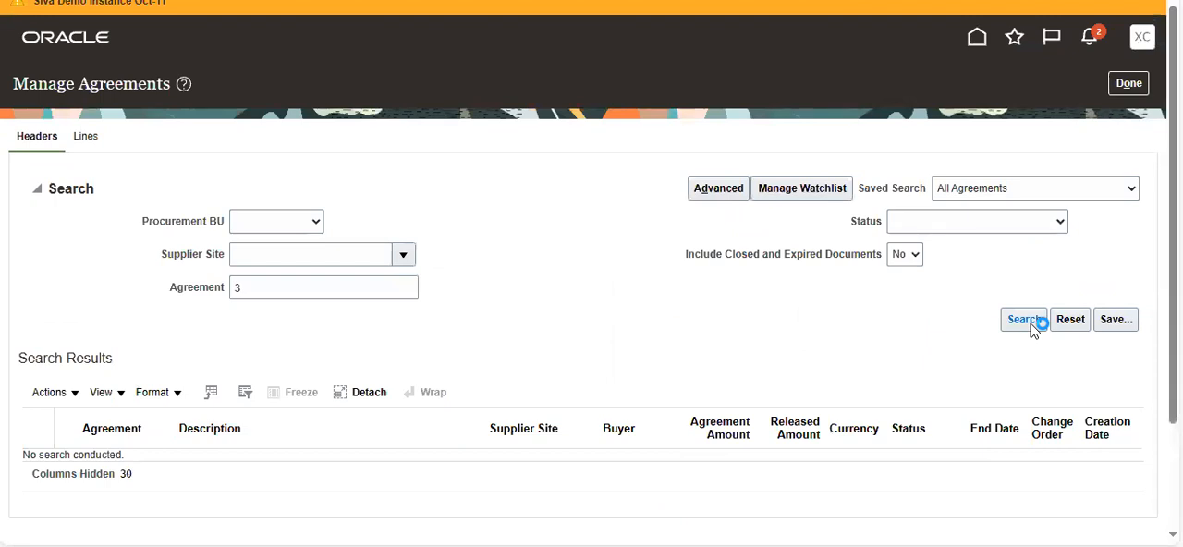
left_click(1022, 318)
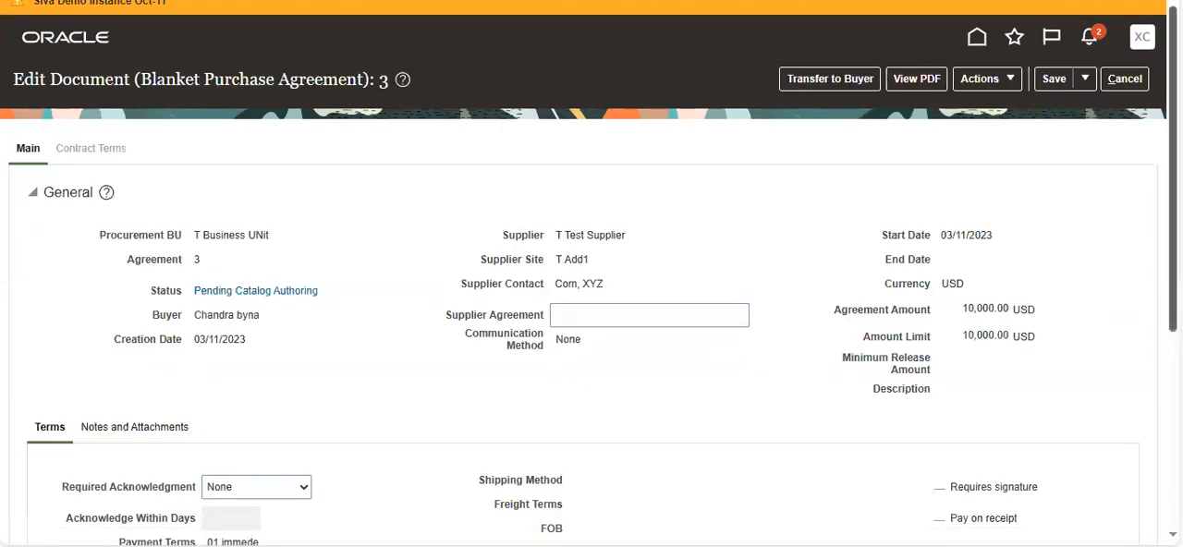
left_click(985, 77)
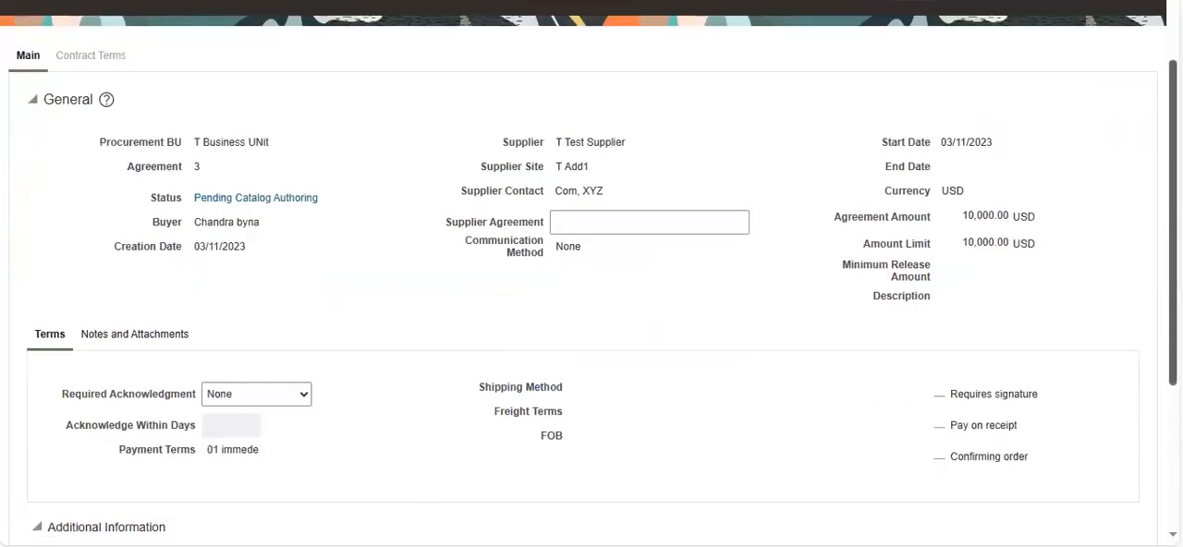
Step: Review agreement 3's header and its Test Item line in the Lines section
scroll("down", 3)
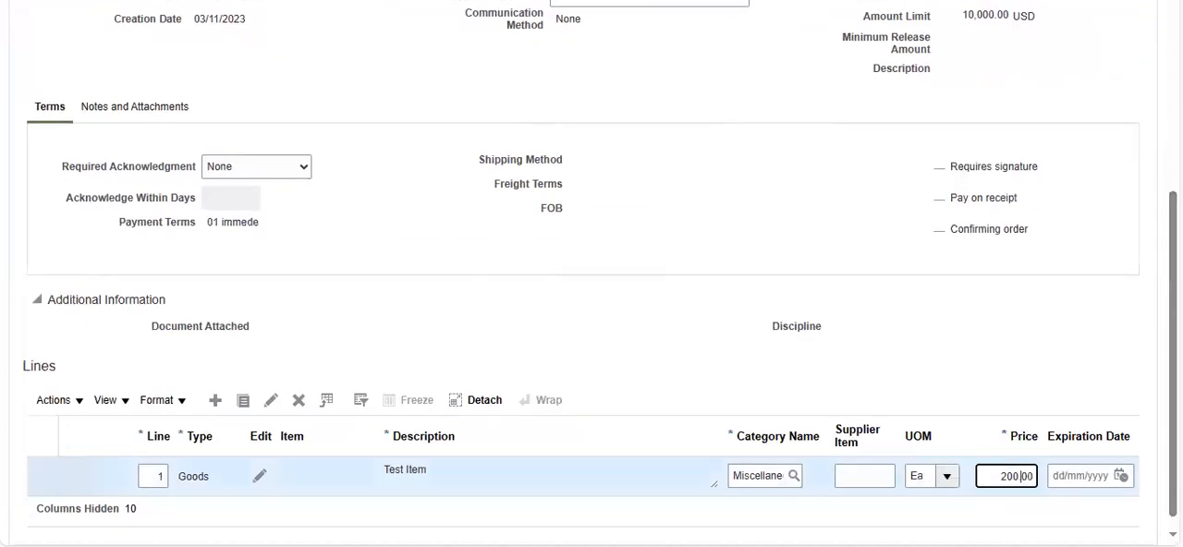
scroll("up", 3)
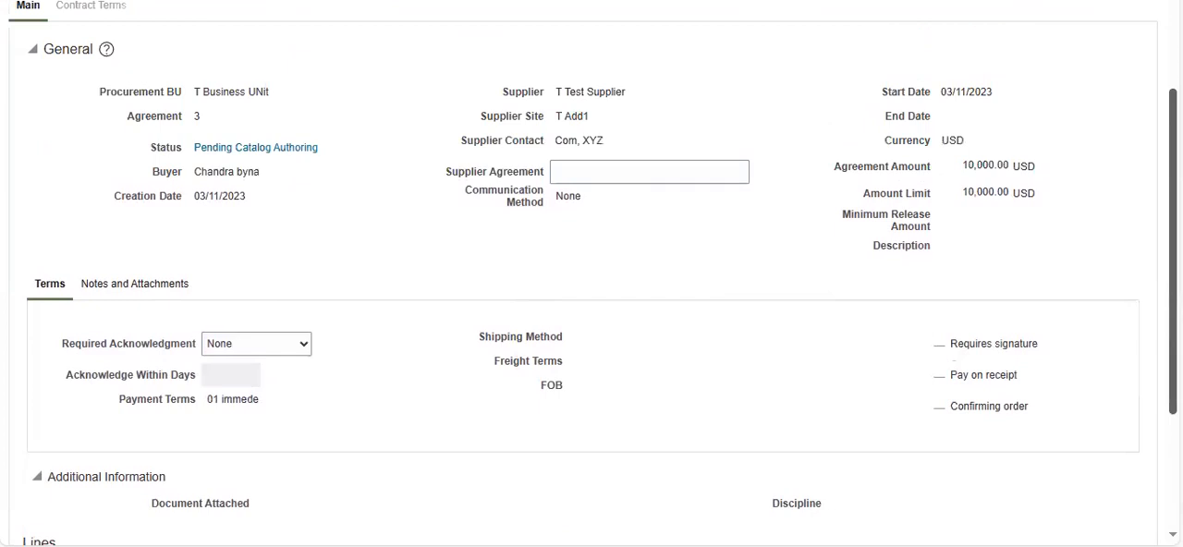
scroll("down", 3)
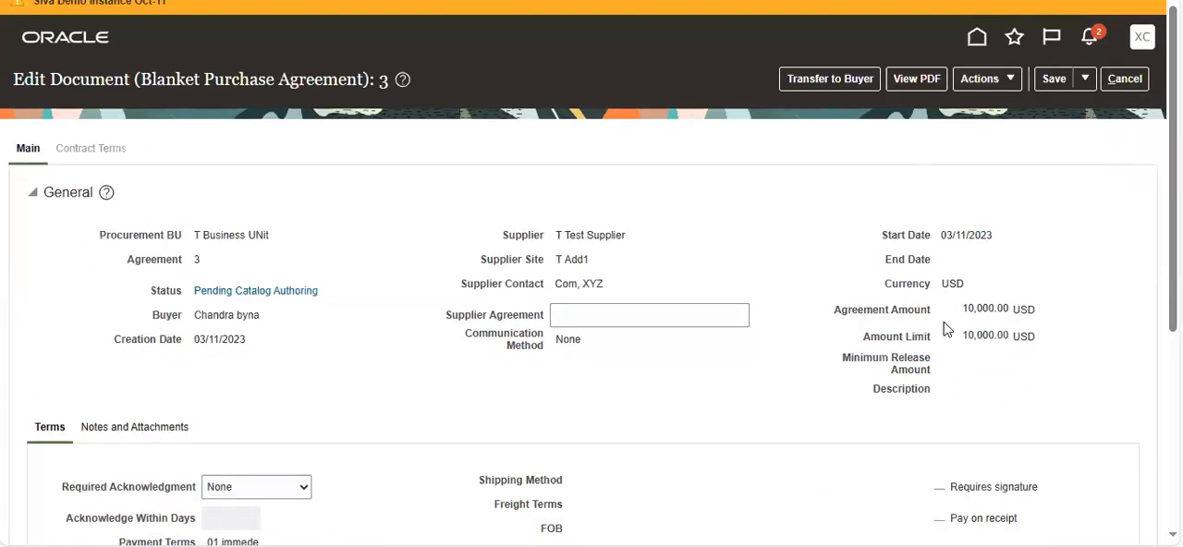
mouse_move(732, 392)
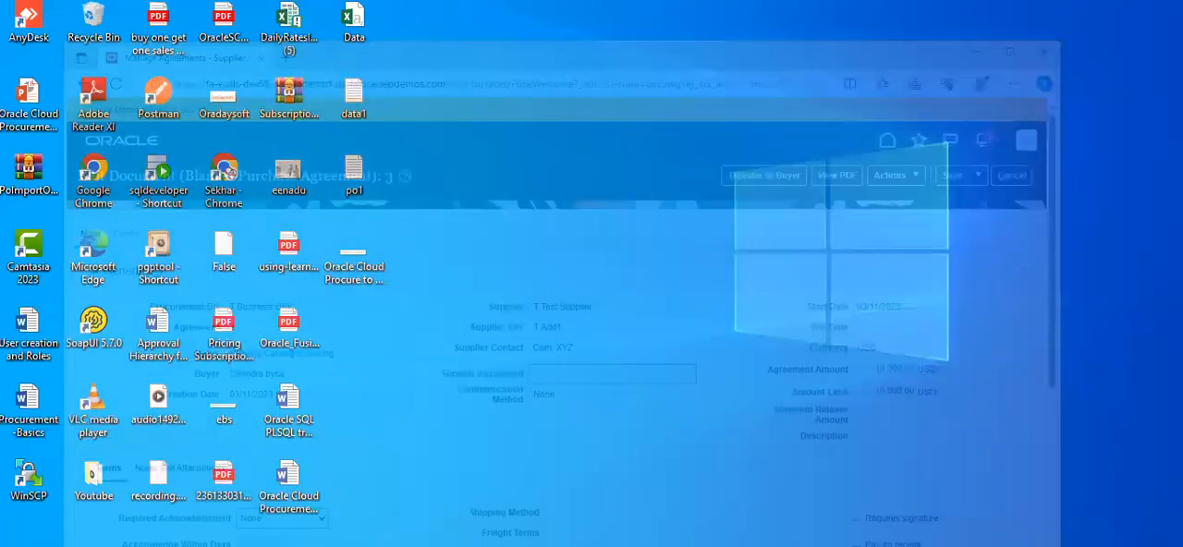
Step: Transfer agreement 3 to the buyer via Actions and acknowledge the confirmation with OK
left_click(983, 78)
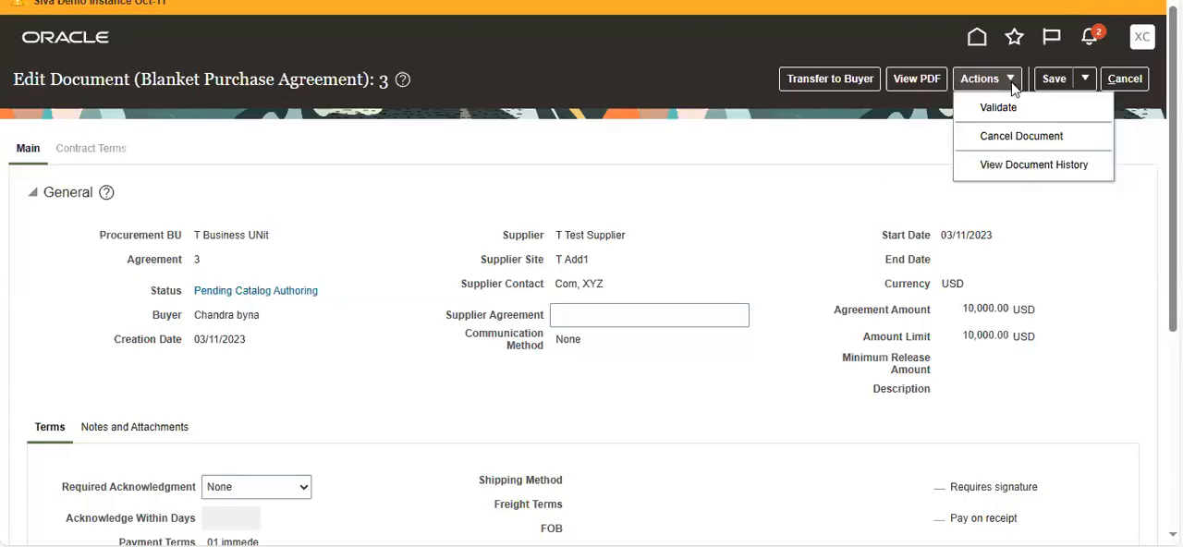
left_click(998, 108)
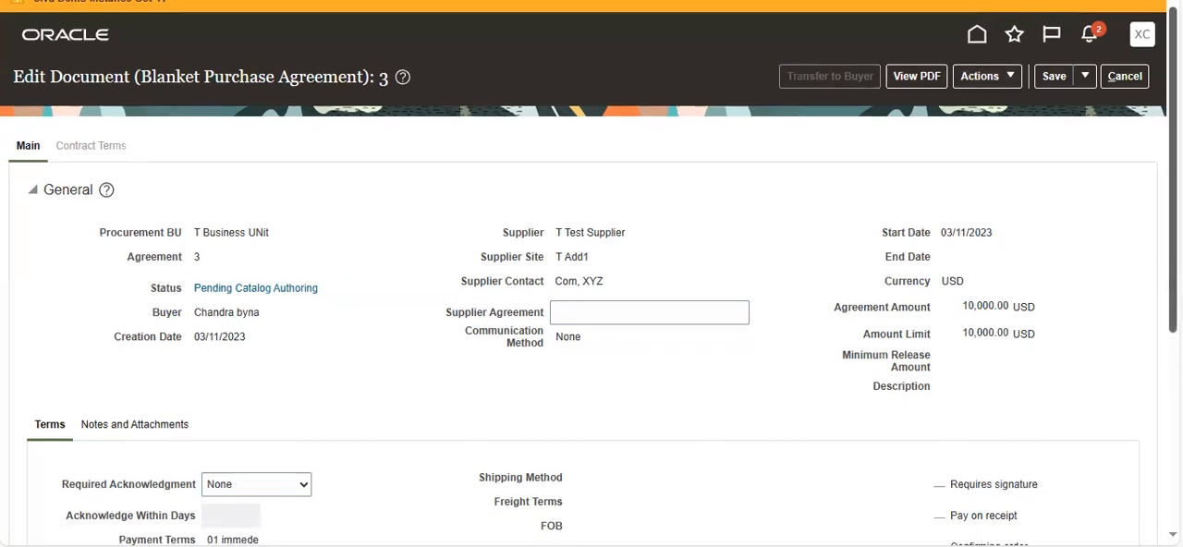
scroll("down", 3)
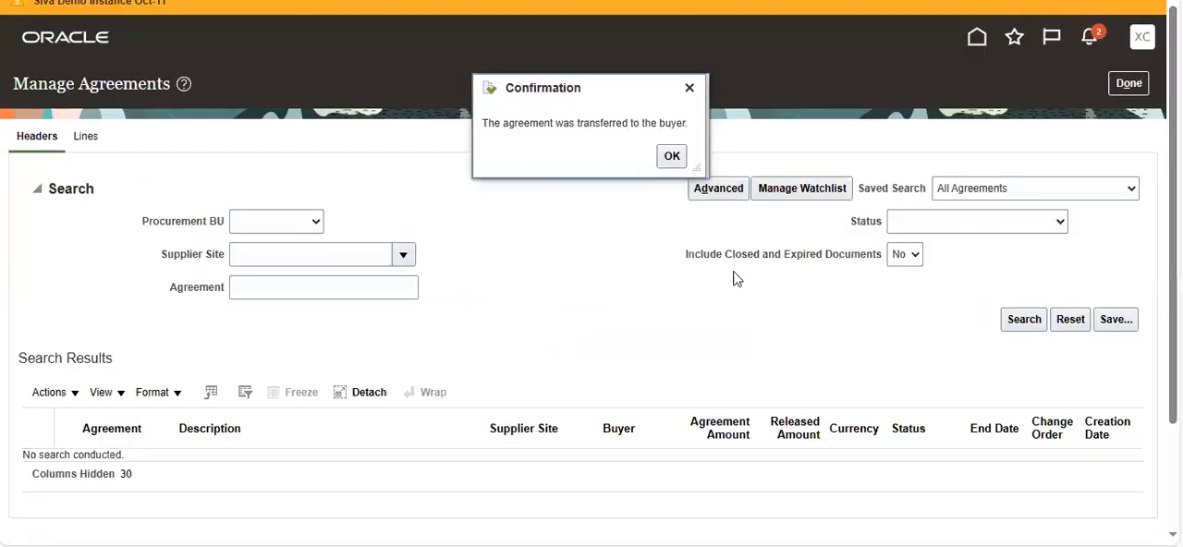
left_click(671, 155)
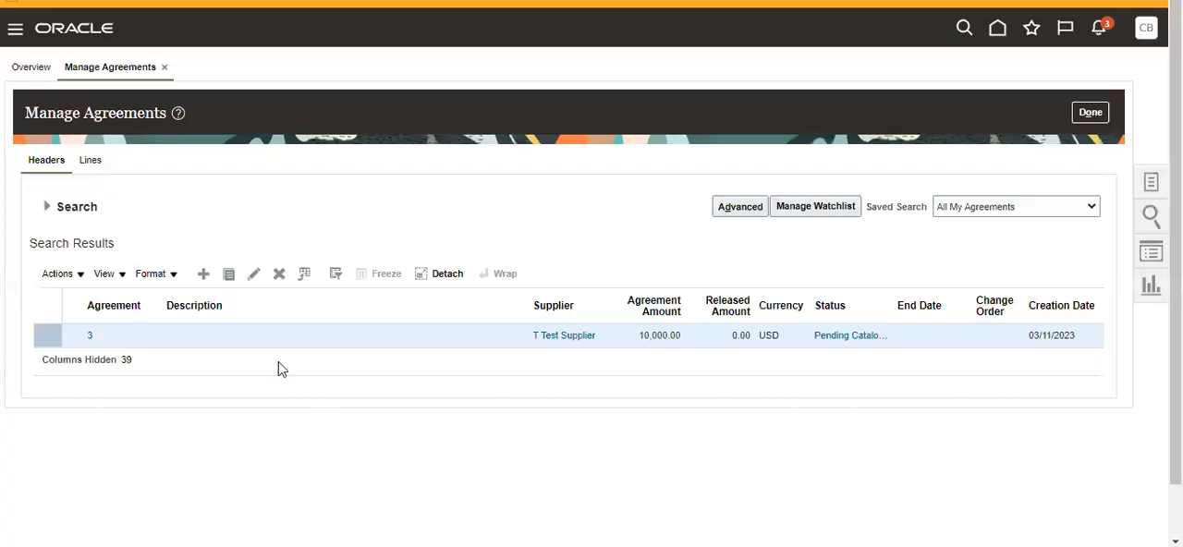
mouse_move(48, 207)
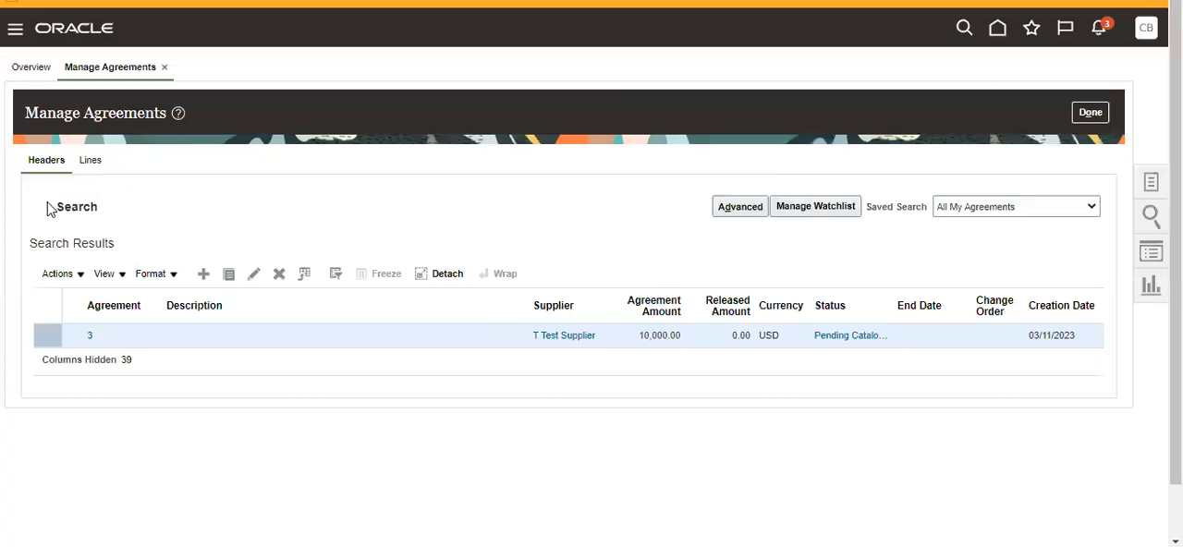
Step: Rerun the buyer's agreement search so agreement 3 shows Incomplete, then bring it up for editing
left_click(48, 207)
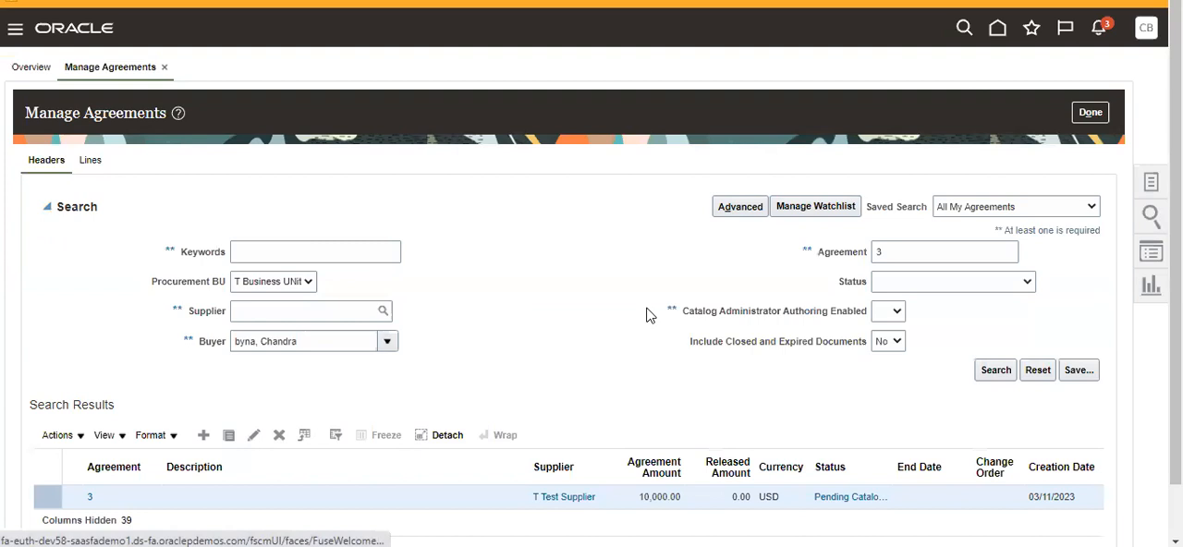
left_click(995, 370)
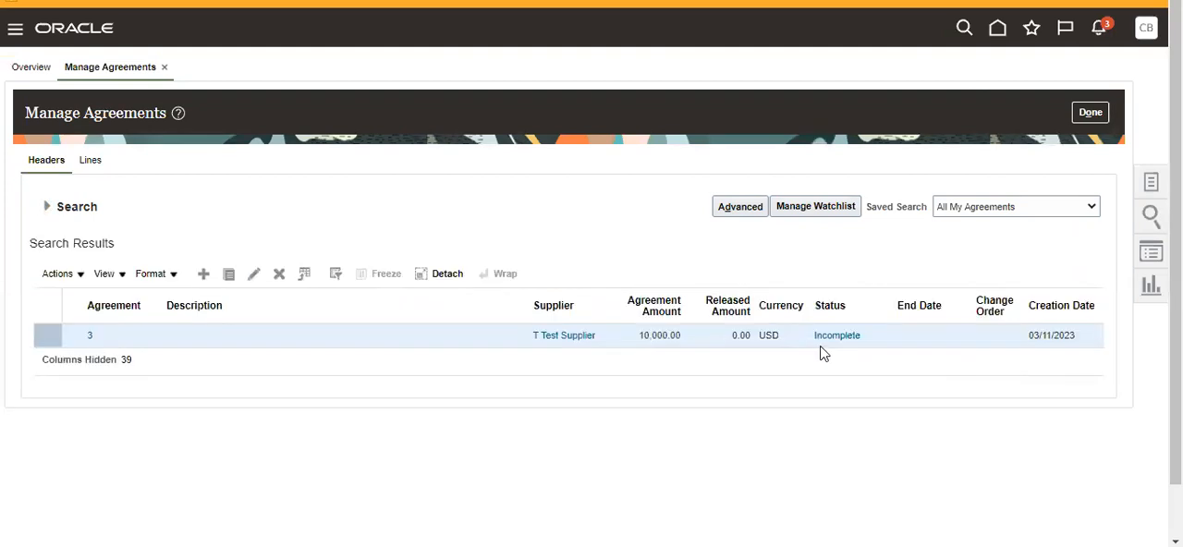
mouse_move(277, 340)
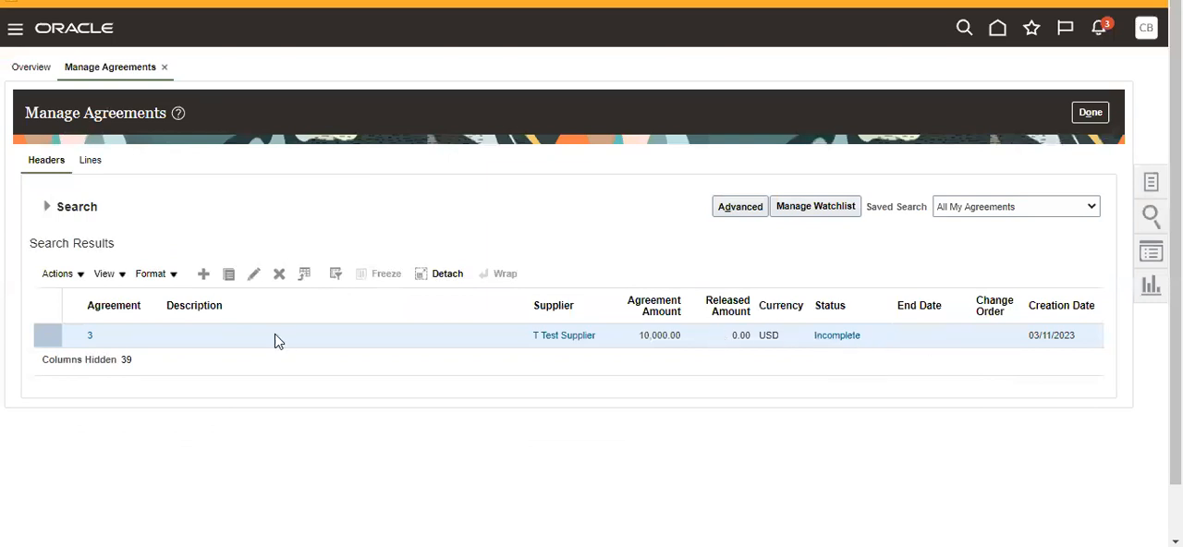
left_click(253, 274)
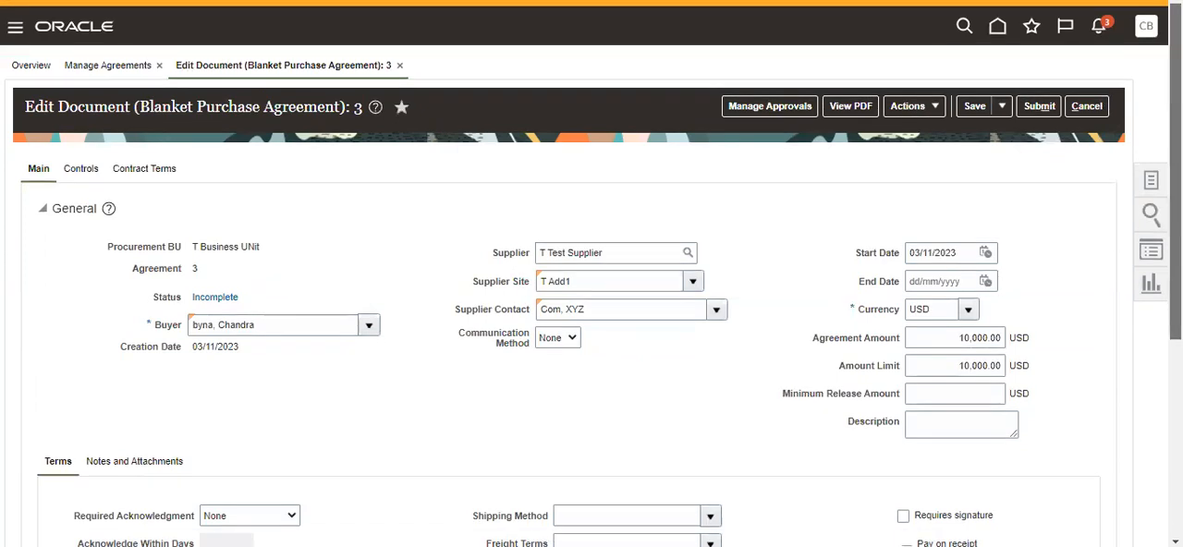
Step: Confirm the line Price and Supplier Contact are editable on agreement 3, then show its Actions list
scroll("down", 3)
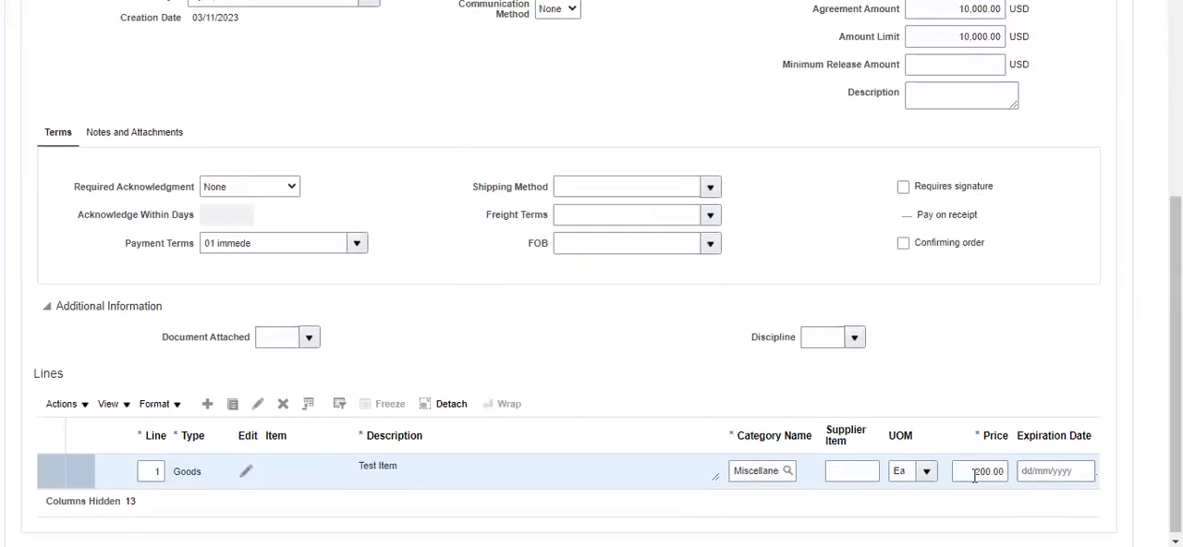
left_click(983, 471)
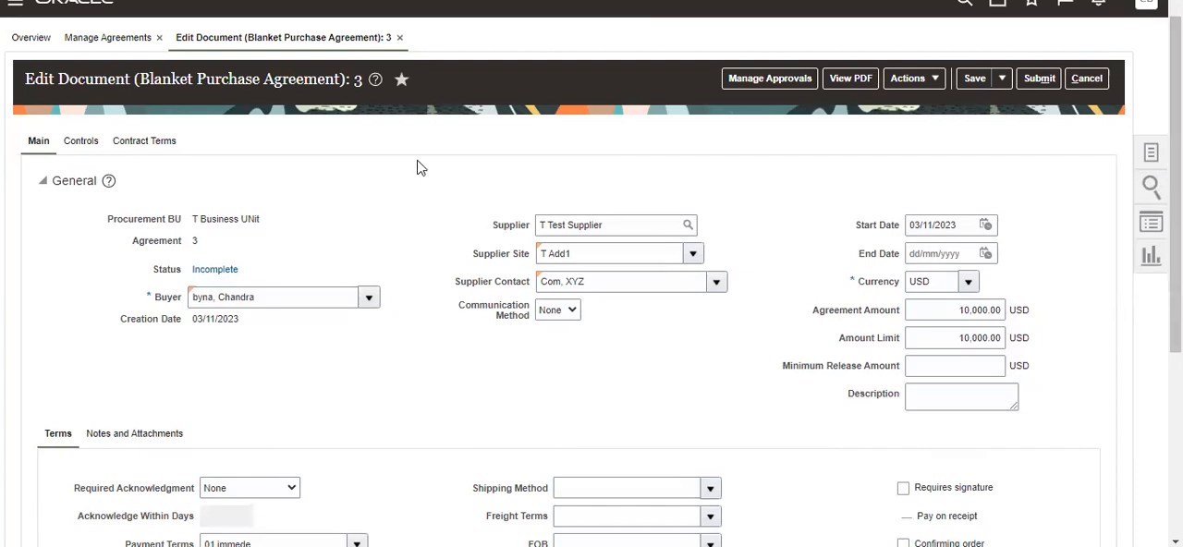
mouse_move(883, 170)
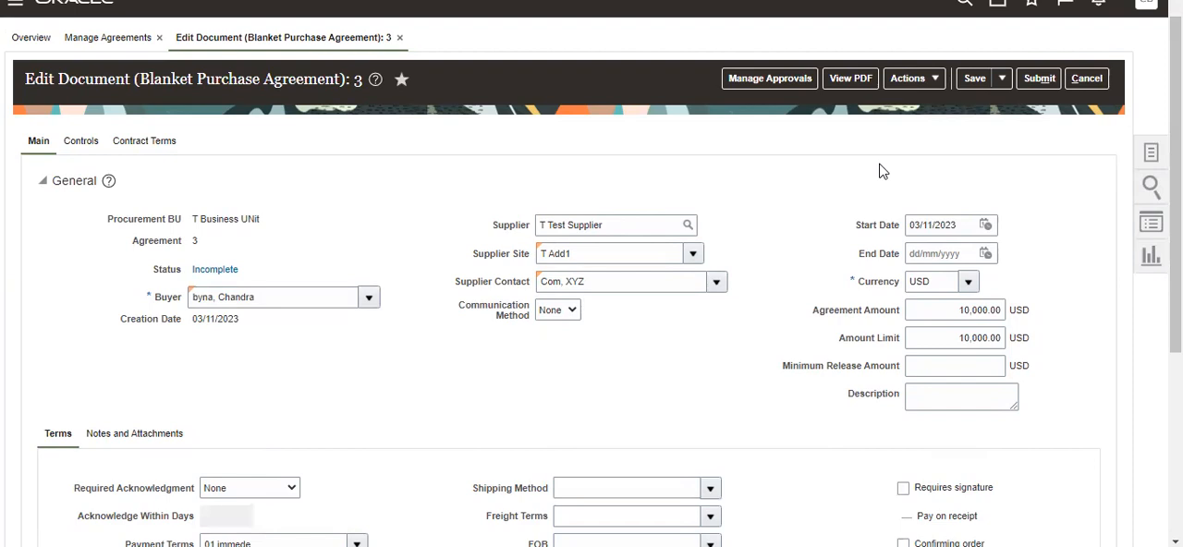
mouse_move(954, 196)
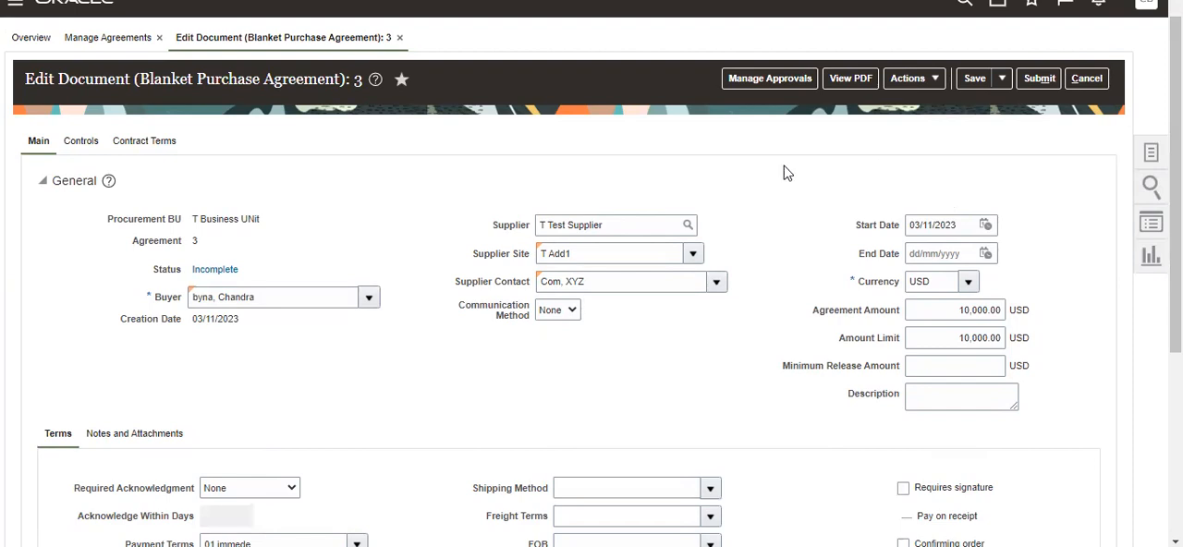
left_click(619, 281)
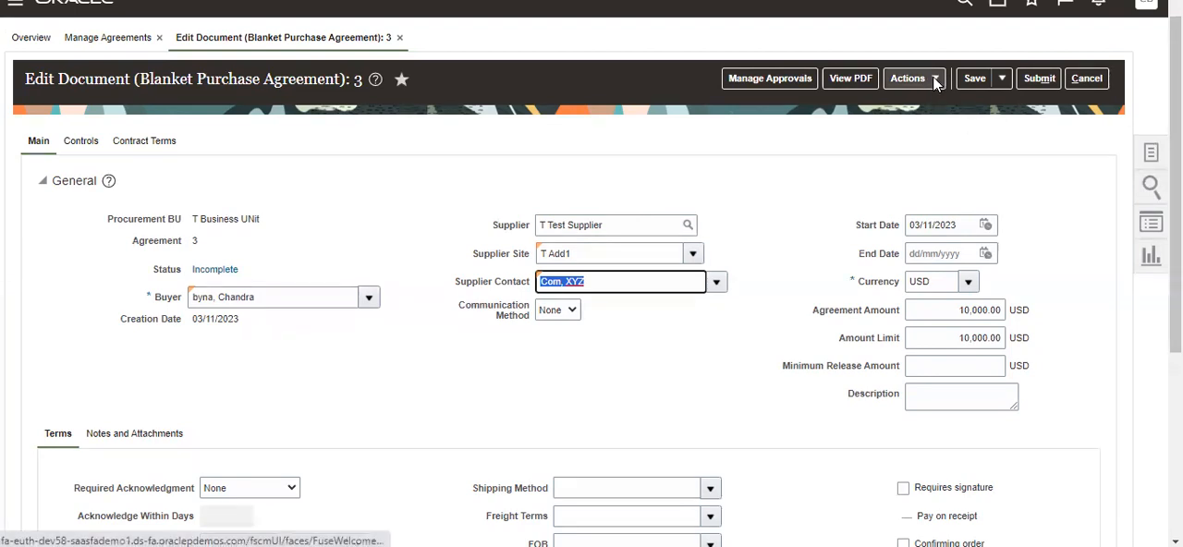
left_click(913, 78)
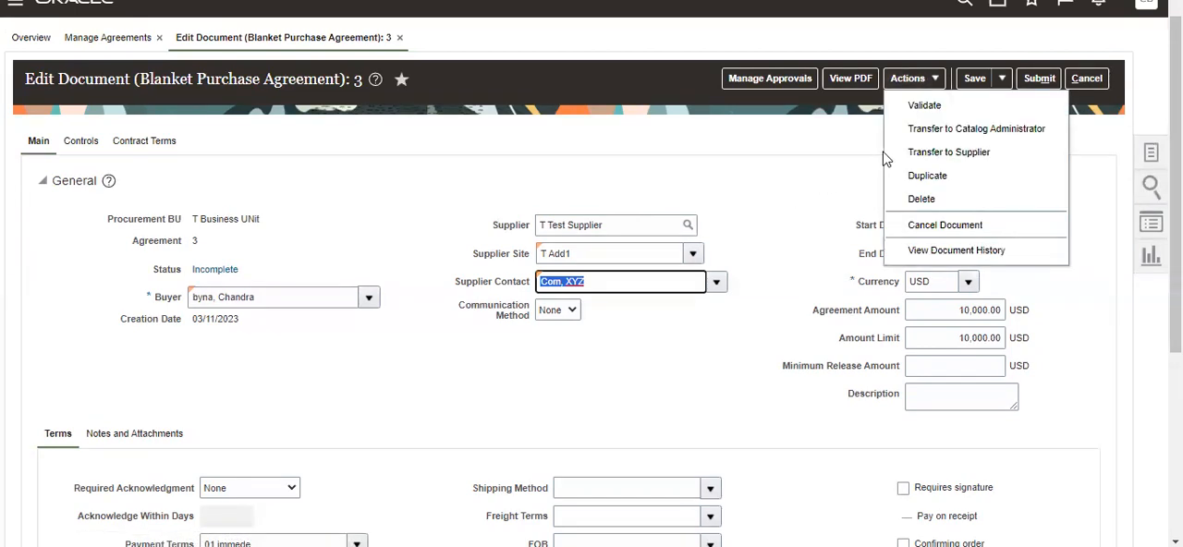